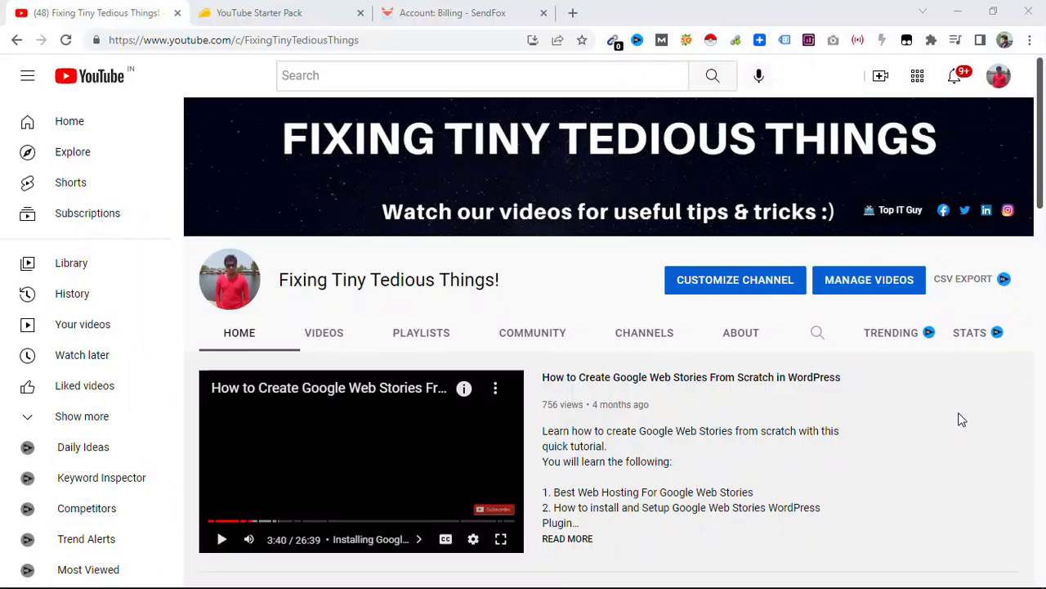
{"action": "mouse_move", "coordinate": [282, 7]}
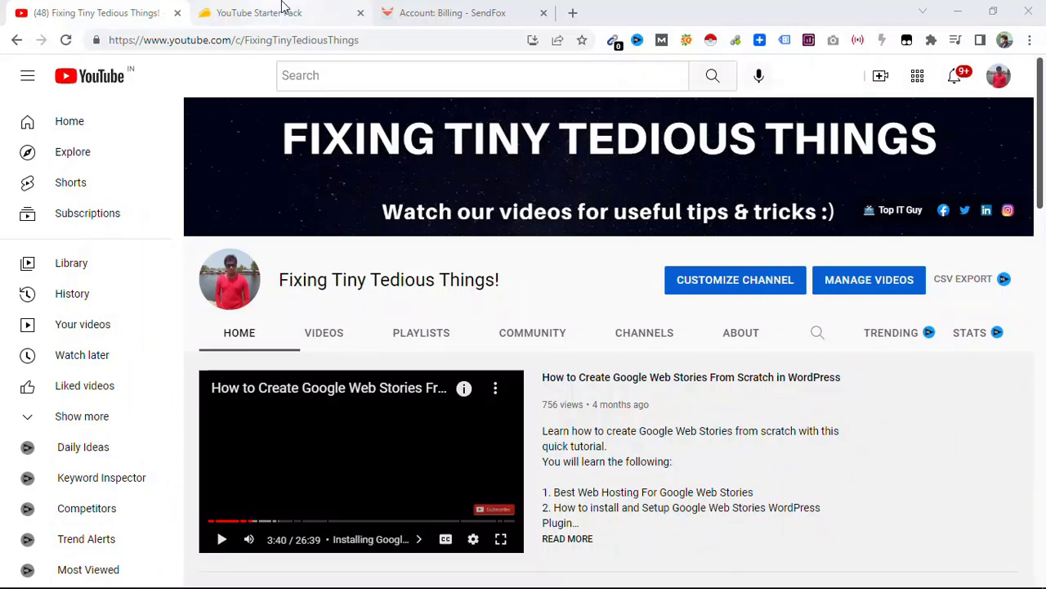
Switch to the AppSumo YouTube Starter Pack collection tab listing 14 products
{"action": "left_click", "coordinate": [286, 13]}
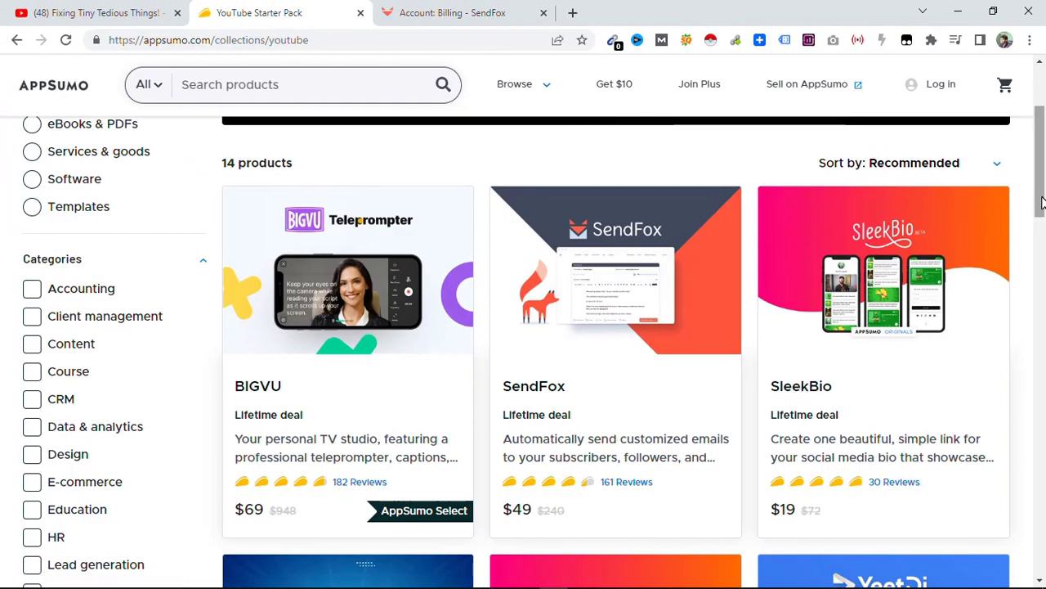
Browse all 14 collection products, then bring up link options on the BIGVU card
{"action": "scroll", "scroll_direction": "down", "scroll_amount": 3}
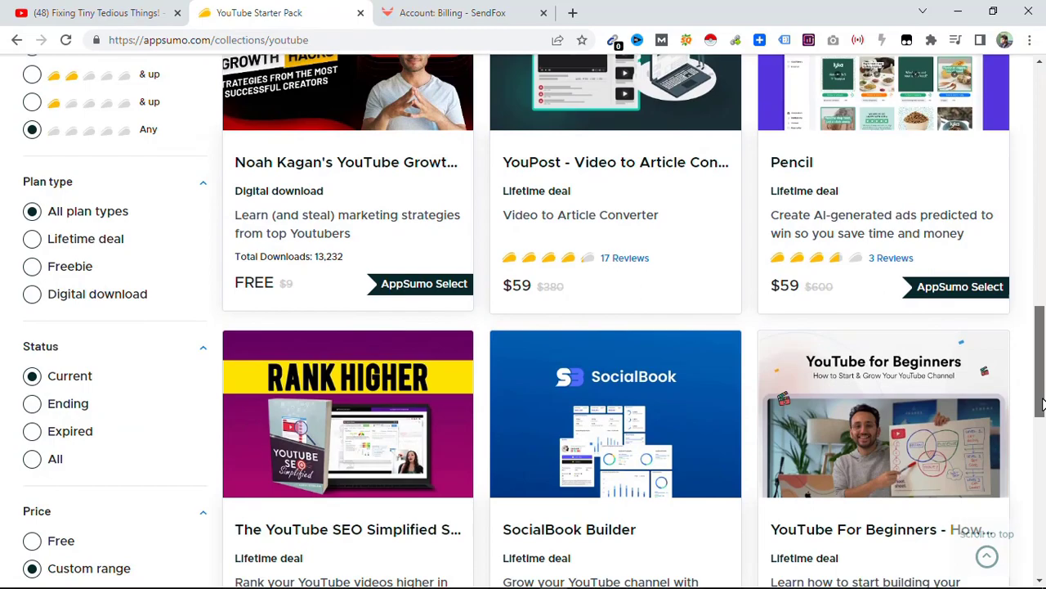
{"action": "scroll", "scroll_direction": "down", "scroll_amount": 3}
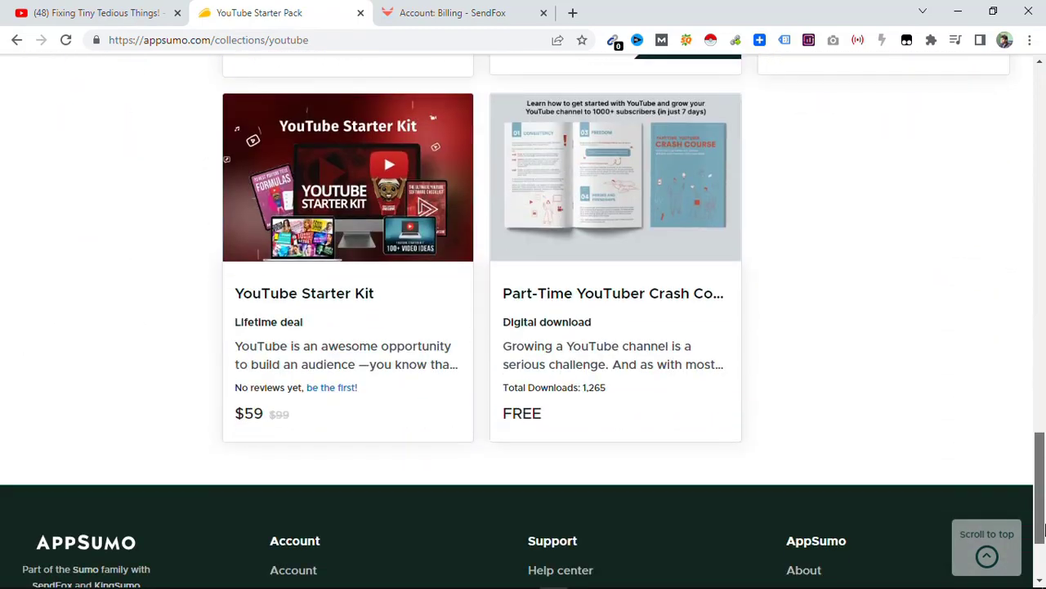
{"action": "scroll", "scroll_direction": "up", "scroll_amount": 3}
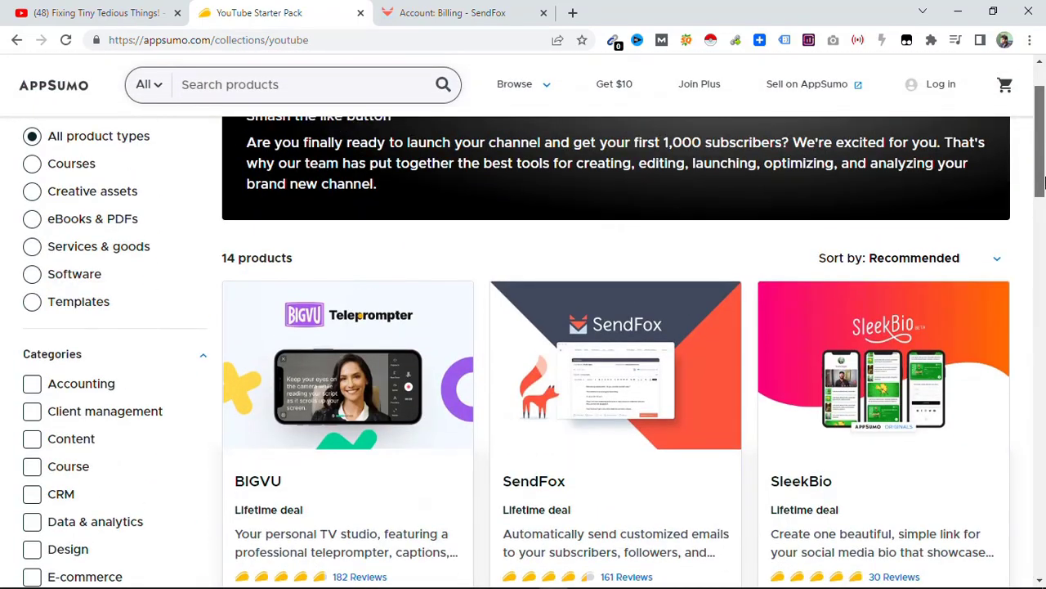
{"action": "scroll", "scroll_direction": "down", "scroll_amount": 3}
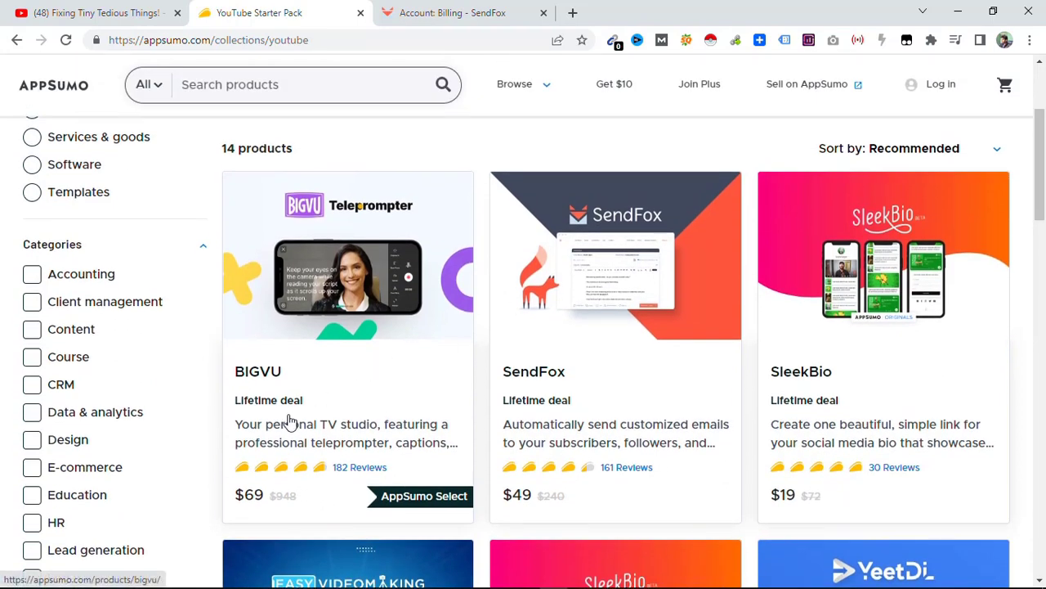
{"action": "mouse_move", "coordinate": [271, 386]}
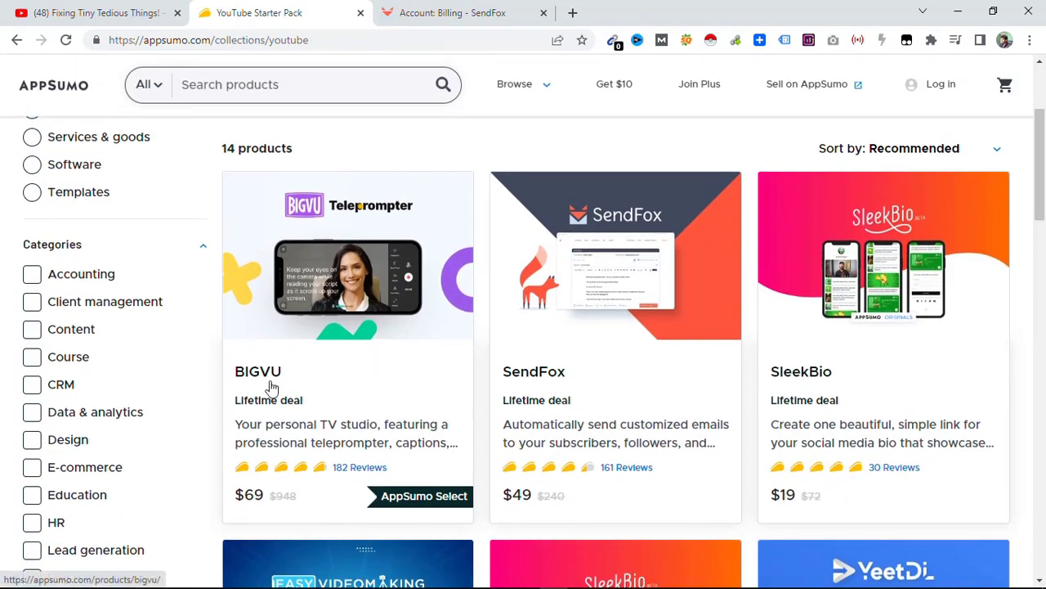
{"action": "right_click", "coordinate": [270, 382]}
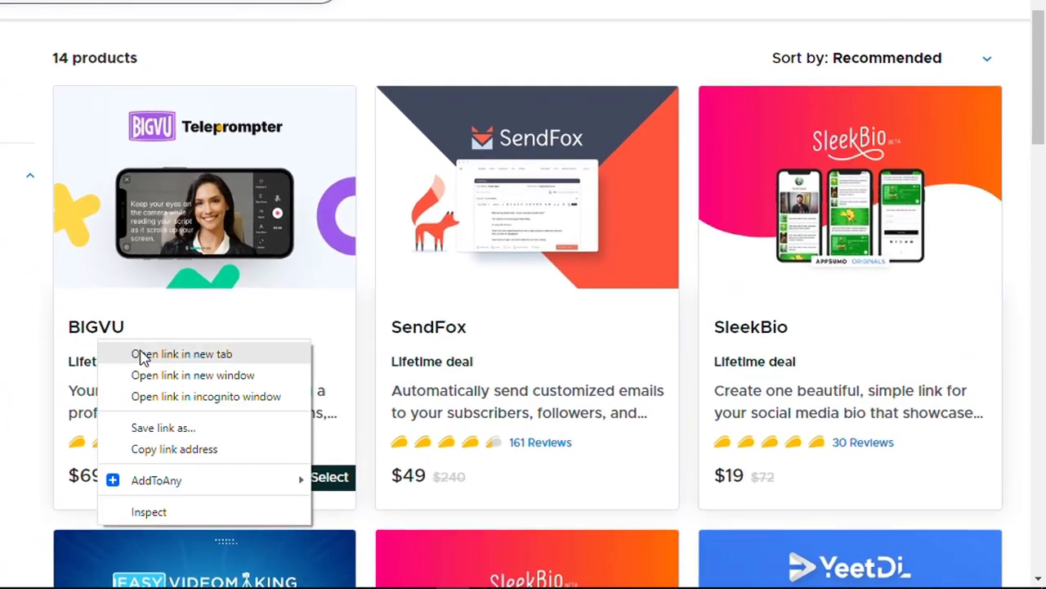
Open the BIGVU deal in a new tab and dismiss the Google sign-in prompt
{"action": "left_click", "coordinate": [182, 354]}
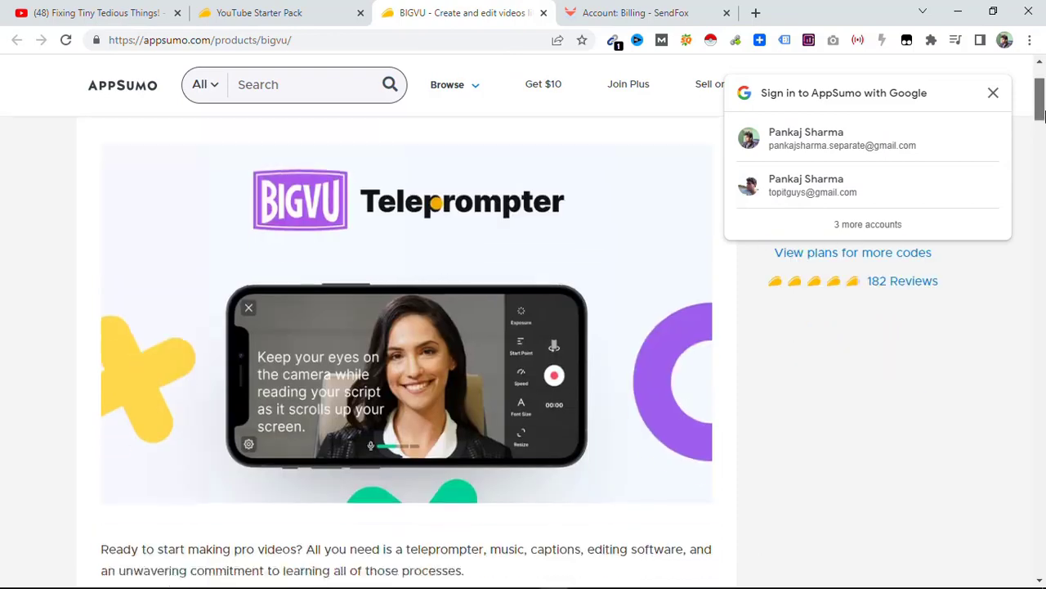
{"action": "left_click", "coordinate": [991, 92]}
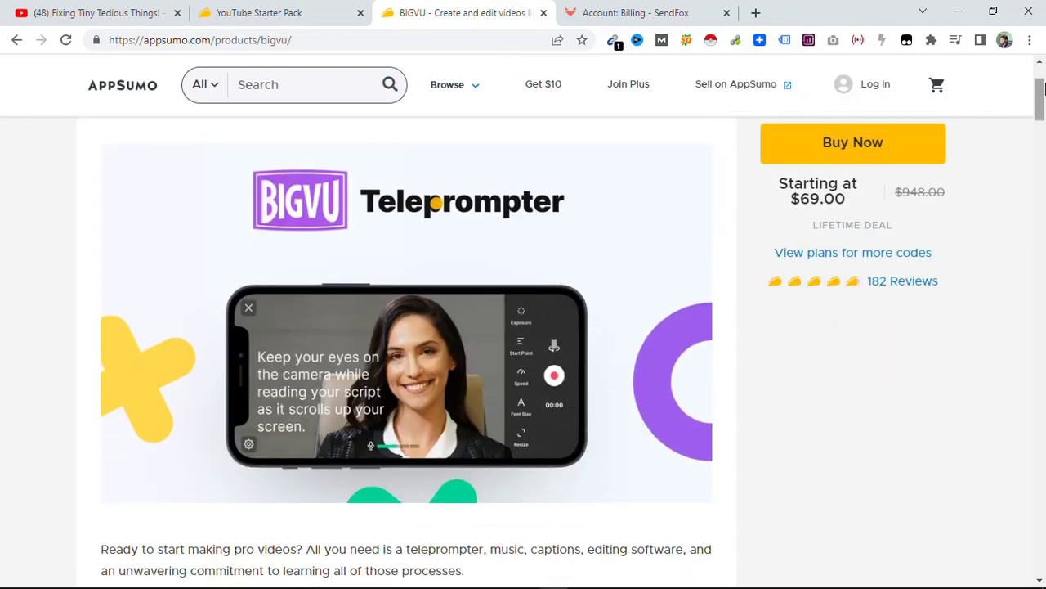
{"action": "scroll", "scroll_direction": "up", "scroll_amount": 3}
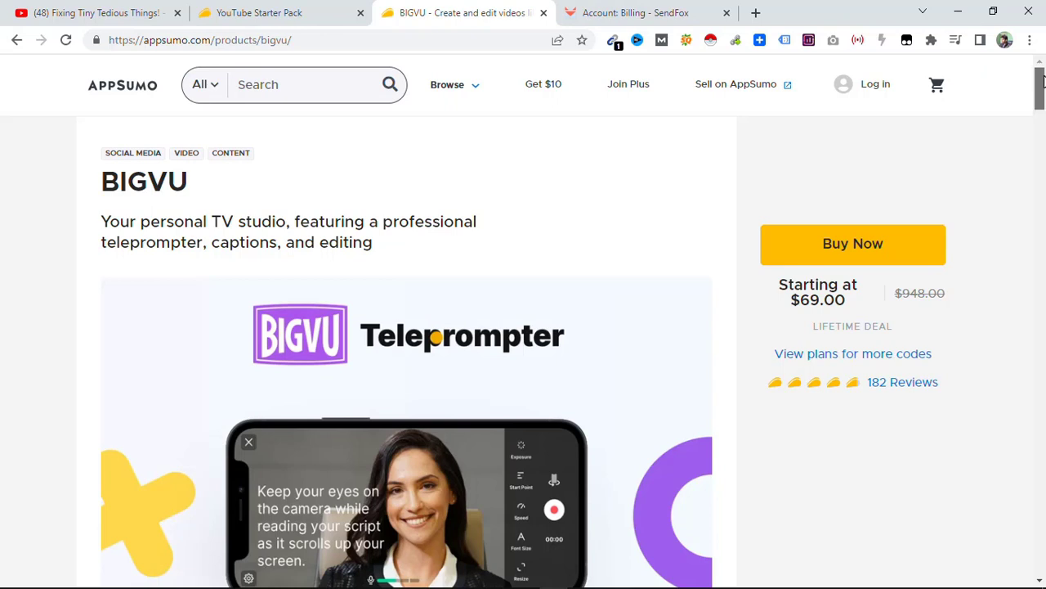
Read BIGVU's features down to the Single, Double and Multiple pricing plans
{"action": "scroll", "scroll_direction": "down", "scroll_amount": 3}
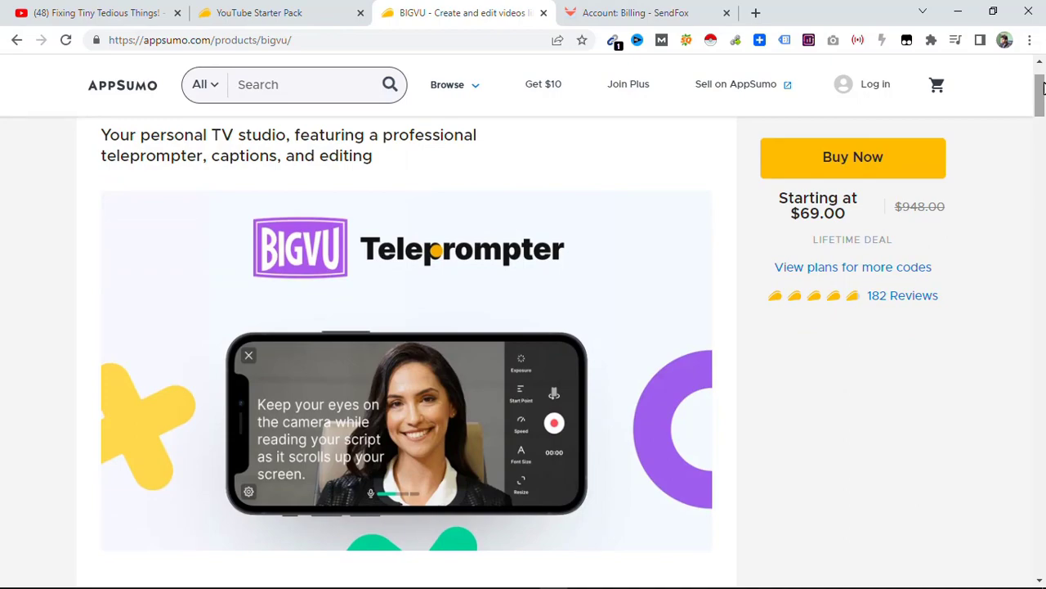
{"action": "scroll", "scroll_direction": "down", "scroll_amount": 3}
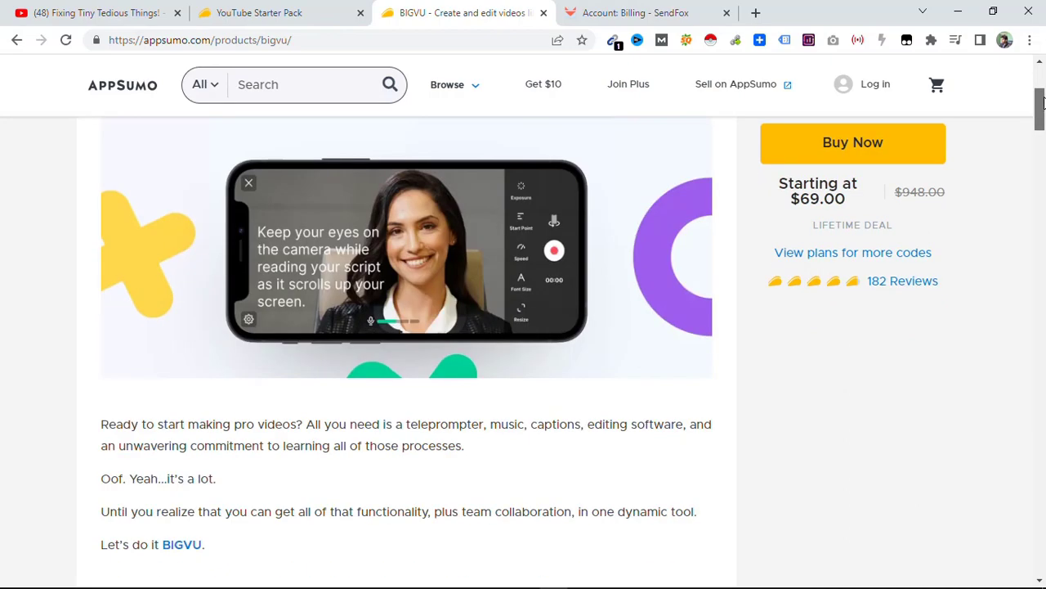
{"action": "scroll", "scroll_direction": "down", "scroll_amount": 3}
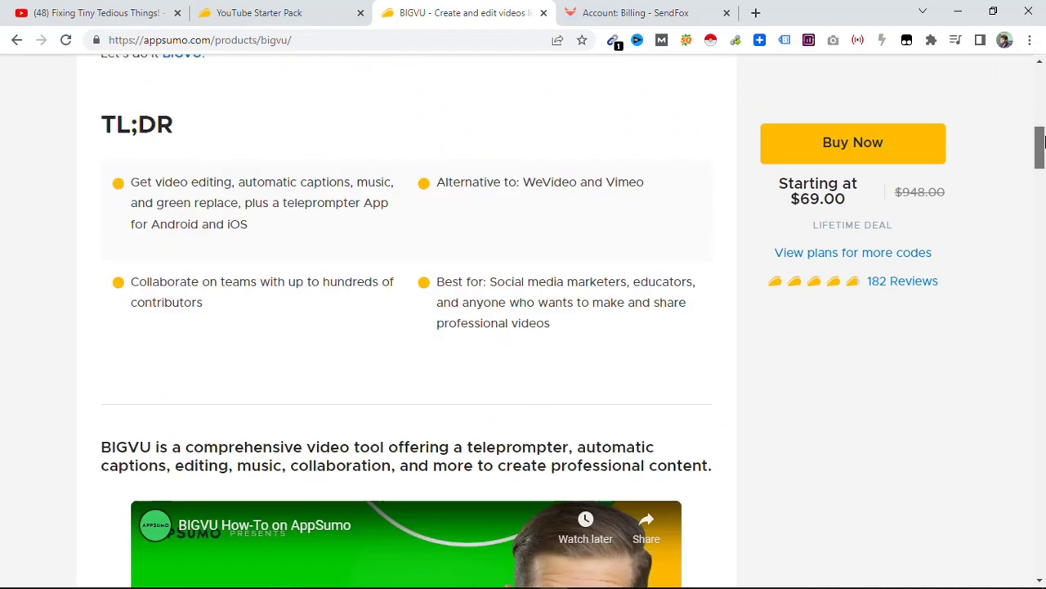
{"action": "scroll", "scroll_direction": "down", "scroll_amount": 3}
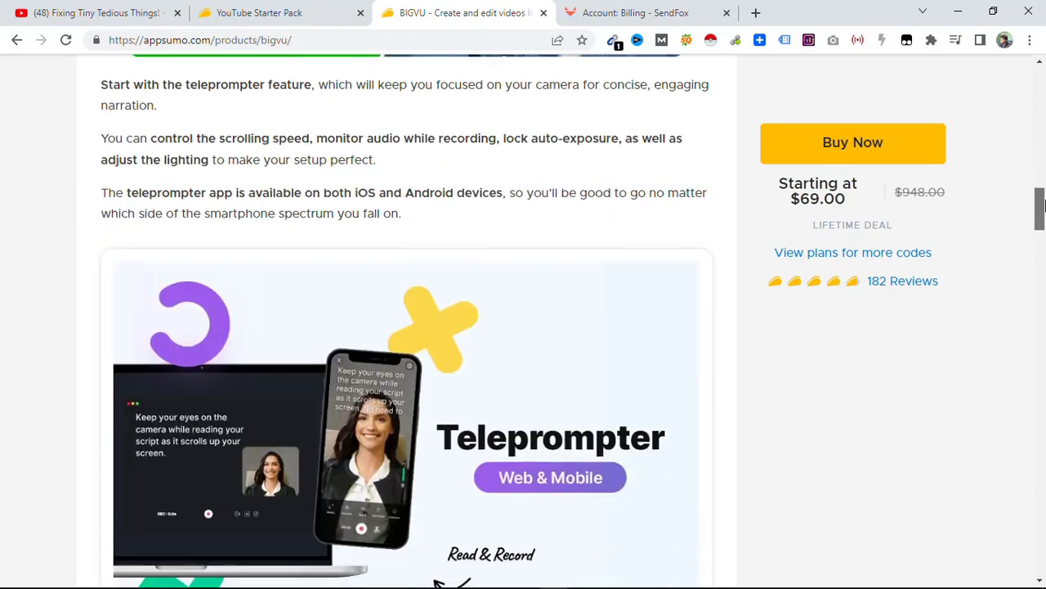
{"action": "scroll", "scroll_direction": "down", "scroll_amount": 3}
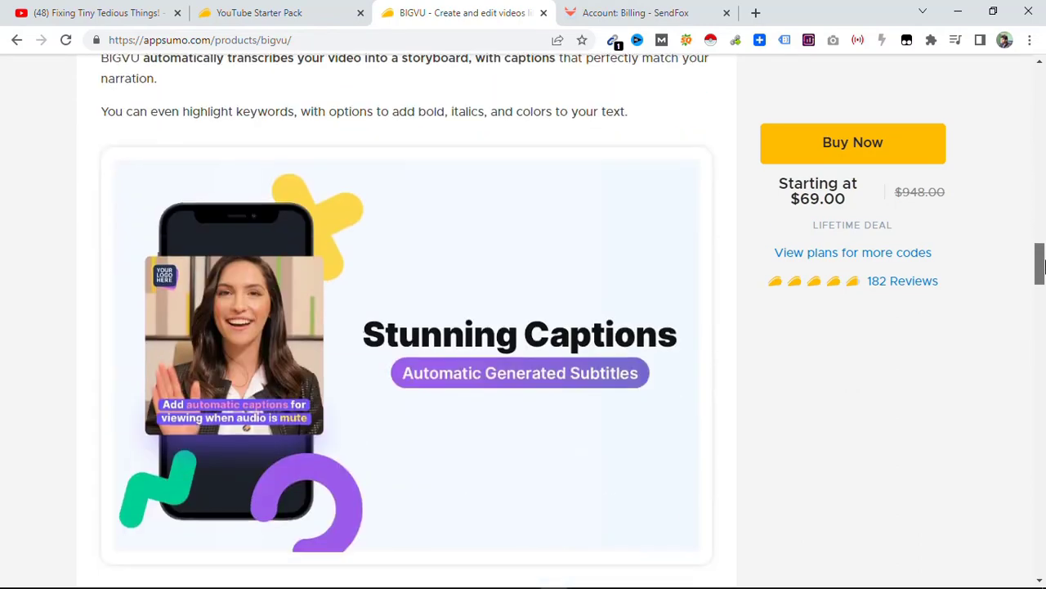
{"action": "scroll", "scroll_direction": "down", "scroll_amount": 3}
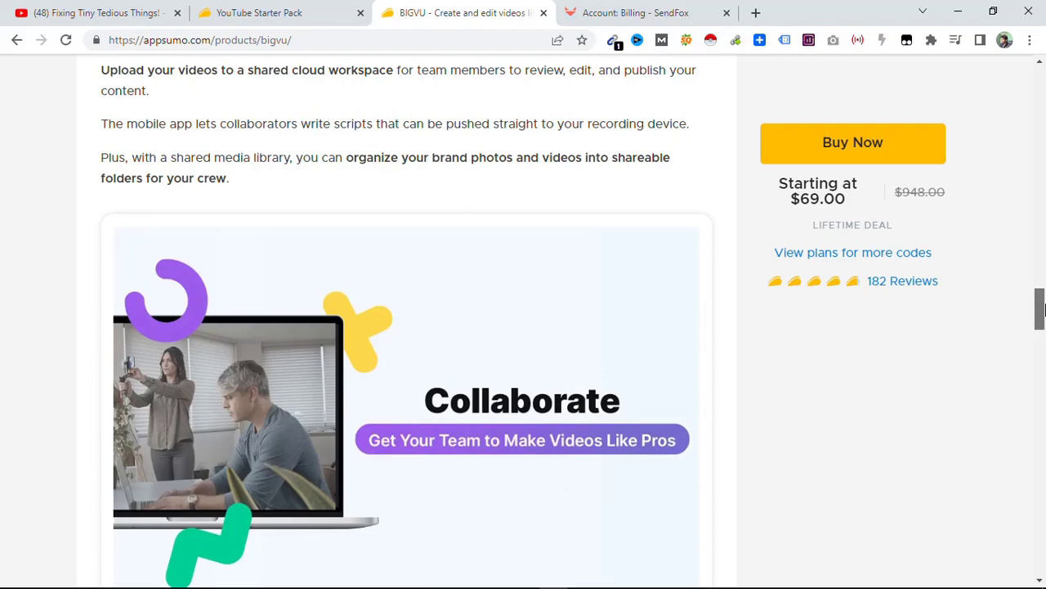
{"action": "scroll", "scroll_direction": "down", "scroll_amount": 3}
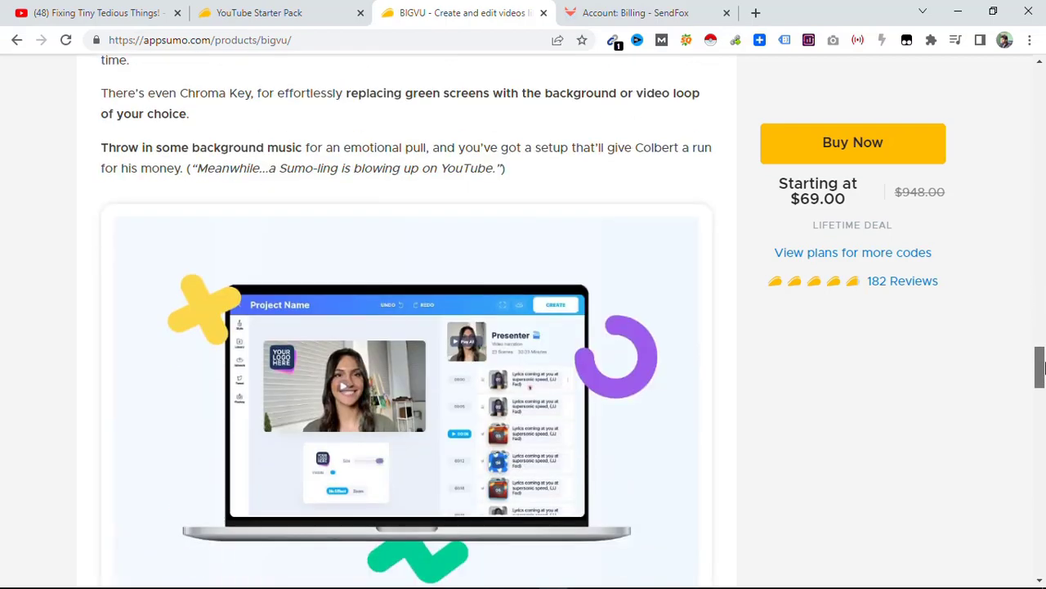
{"action": "scroll", "scroll_direction": "down", "scroll_amount": 3}
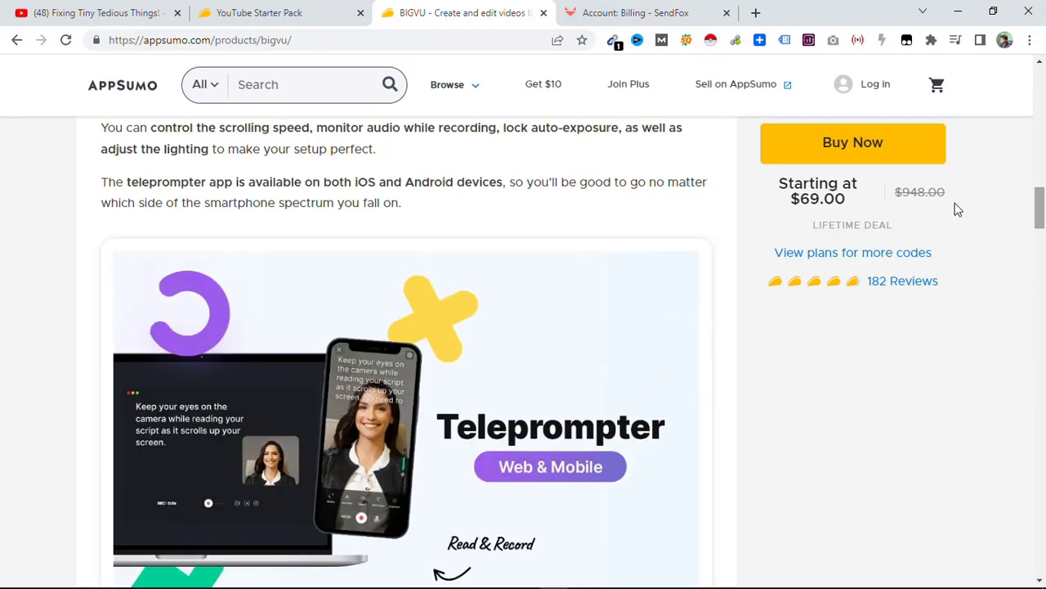
{"action": "mouse_move", "coordinate": [898, 237]}
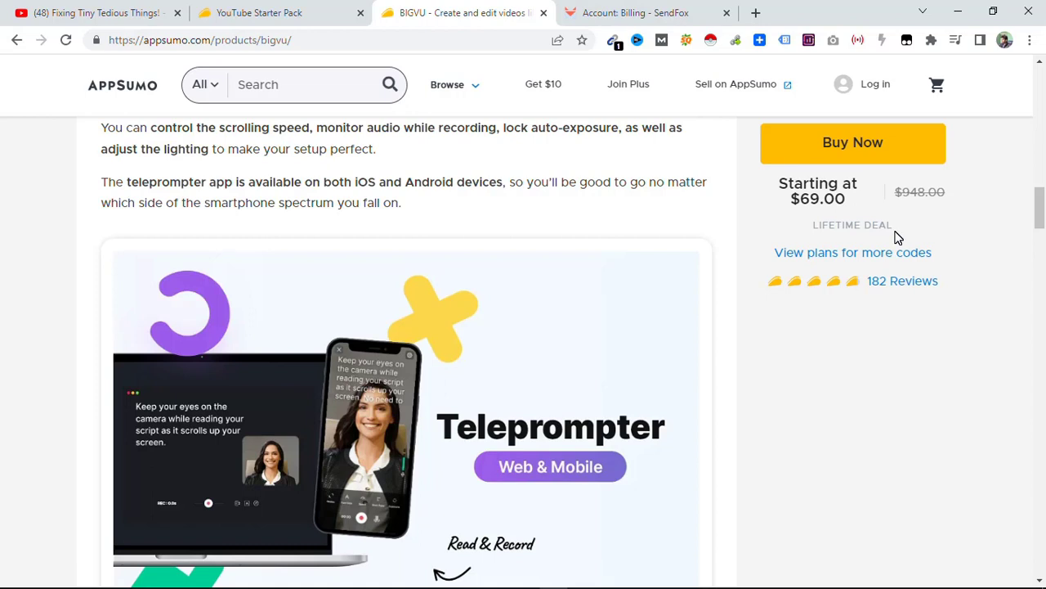
{"action": "double_click", "coordinate": [852, 225]}
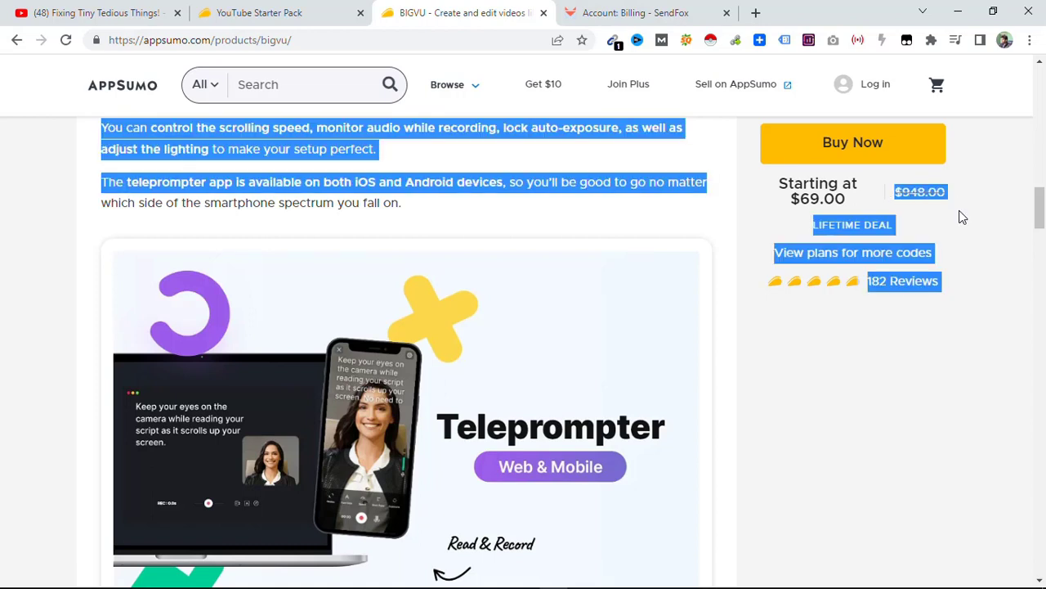
{"action": "scroll", "scroll_direction": "down", "scroll_amount": 3}
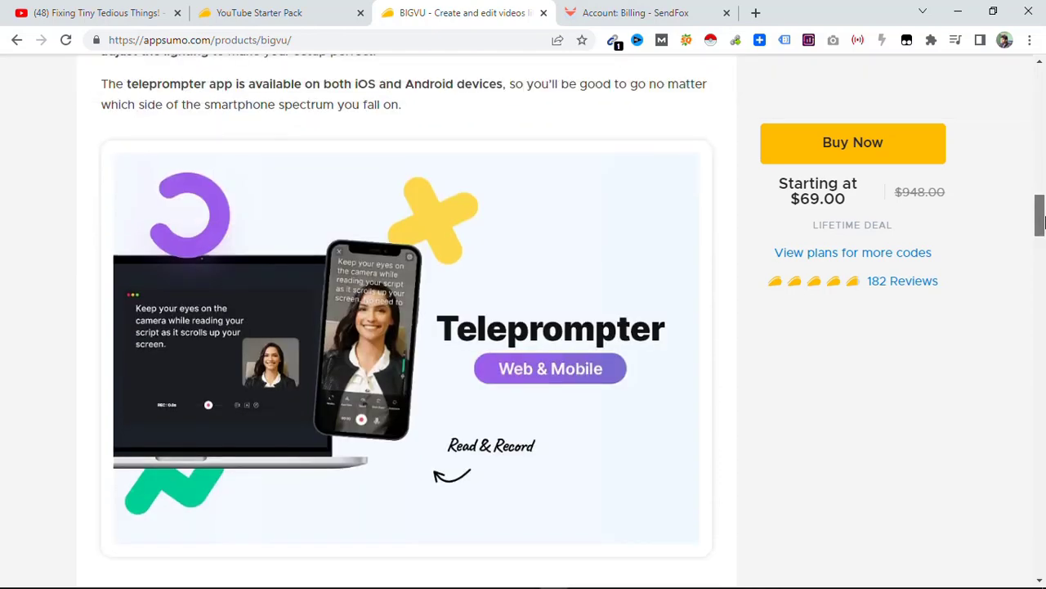
{"action": "scroll", "scroll_direction": "down", "scroll_amount": 3}
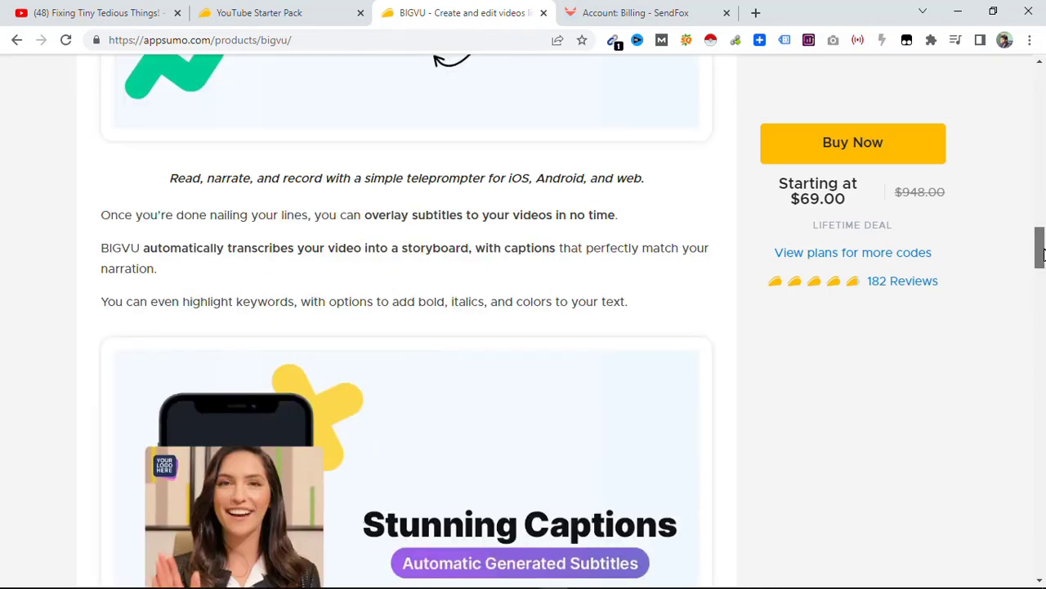
{"action": "scroll", "scroll_direction": "down", "scroll_amount": 3}
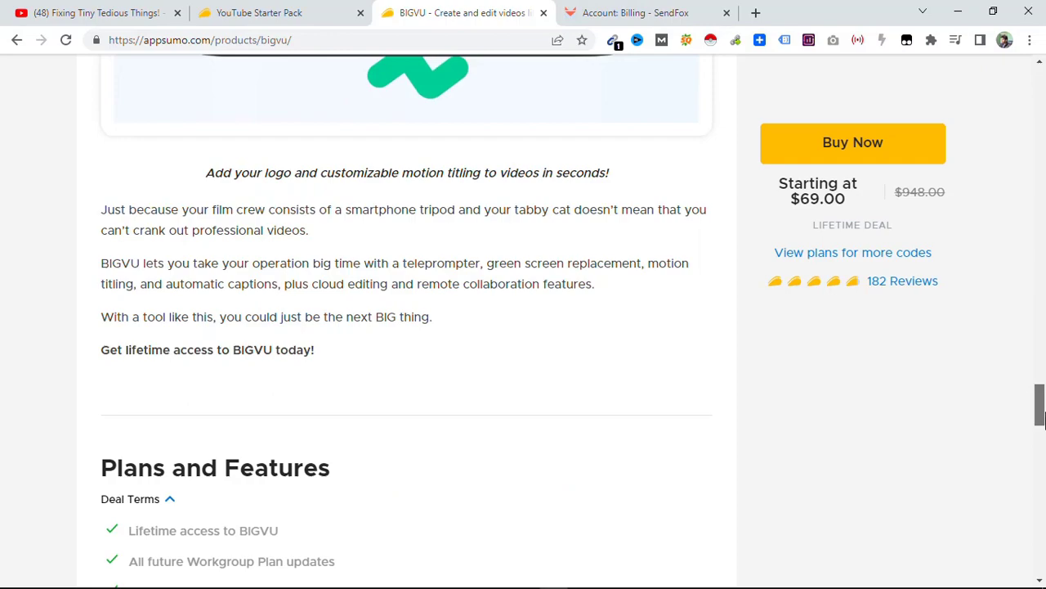
{"action": "scroll", "scroll_direction": "down", "scroll_amount": 3}
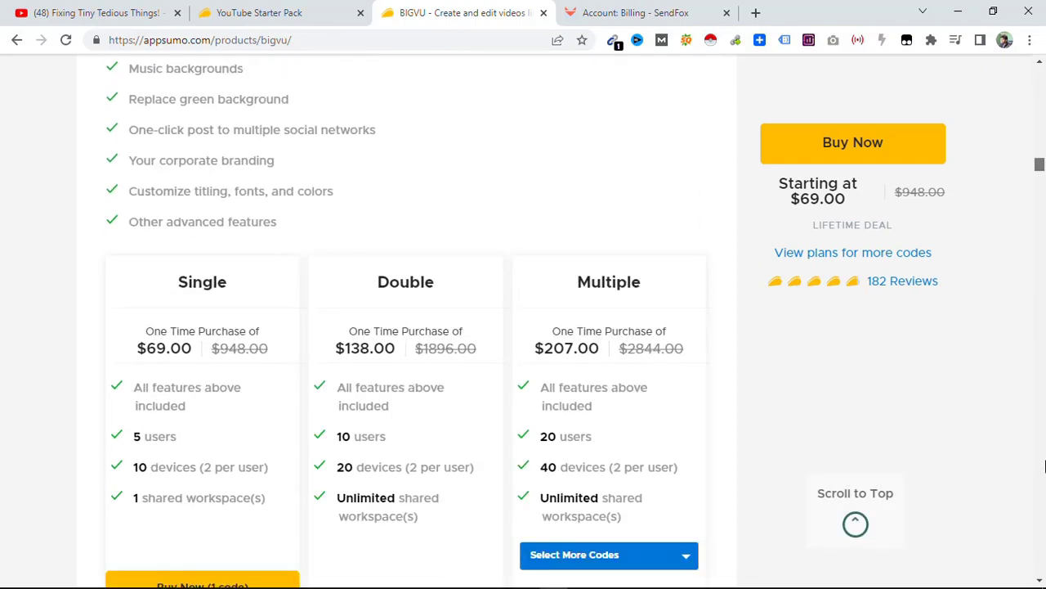
Return to the YouTube Starter Pack collection with BIGVU, SendFox and SleekBio listed
{"action": "left_click", "coordinate": [269, 14]}
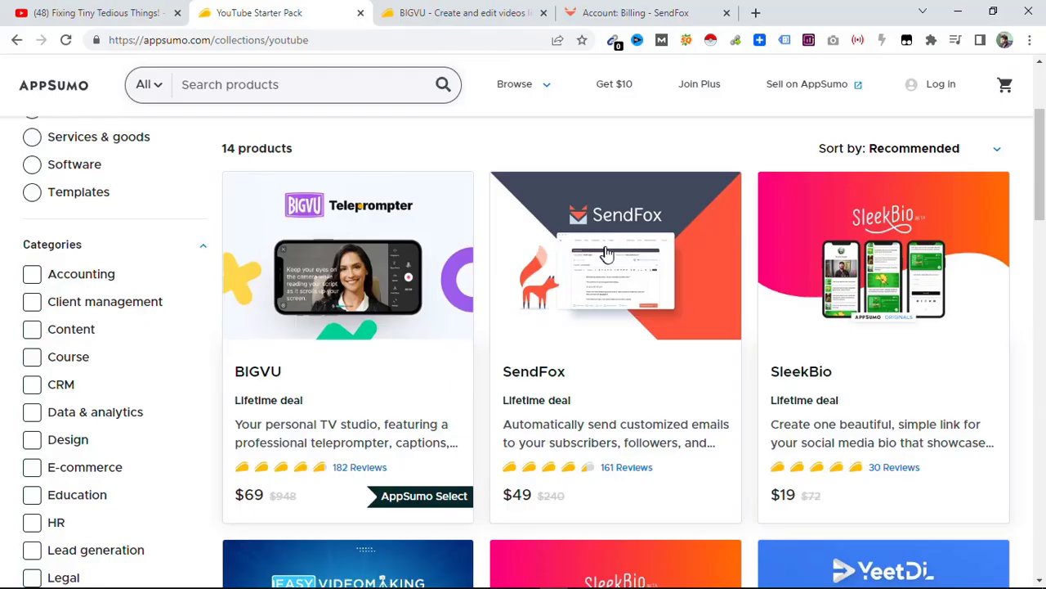
{"action": "mouse_move", "coordinate": [608, 243]}
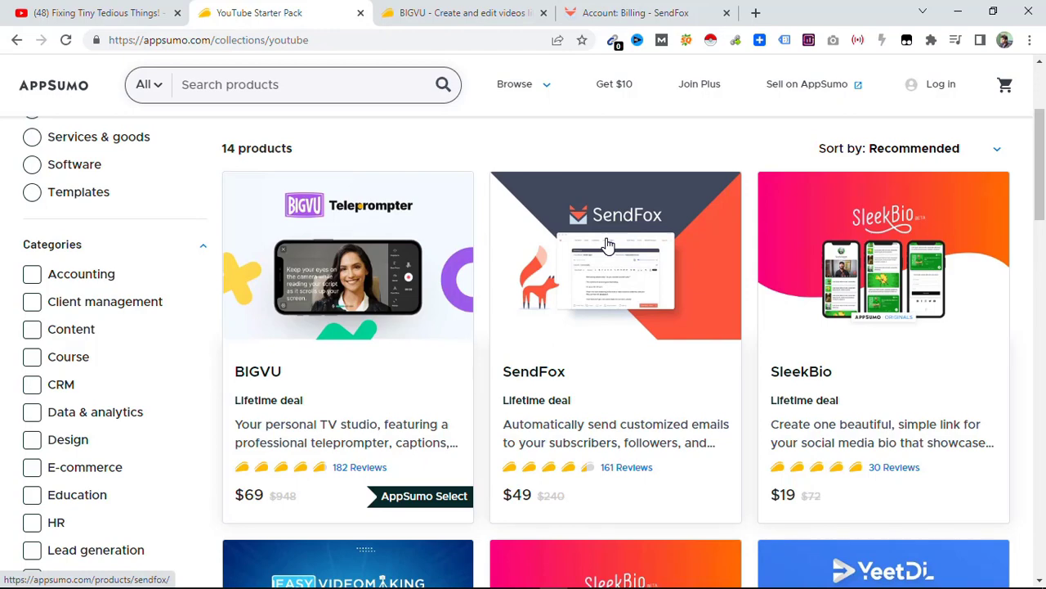
{"action": "mouse_move", "coordinate": [647, 366]}
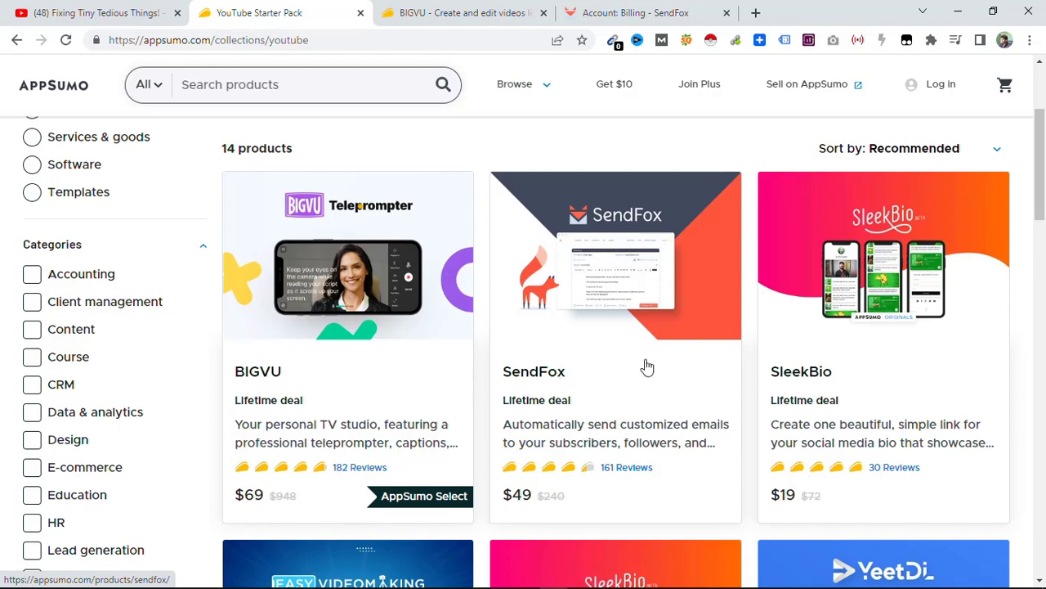
{"action": "left_click", "coordinate": [635, 12]}
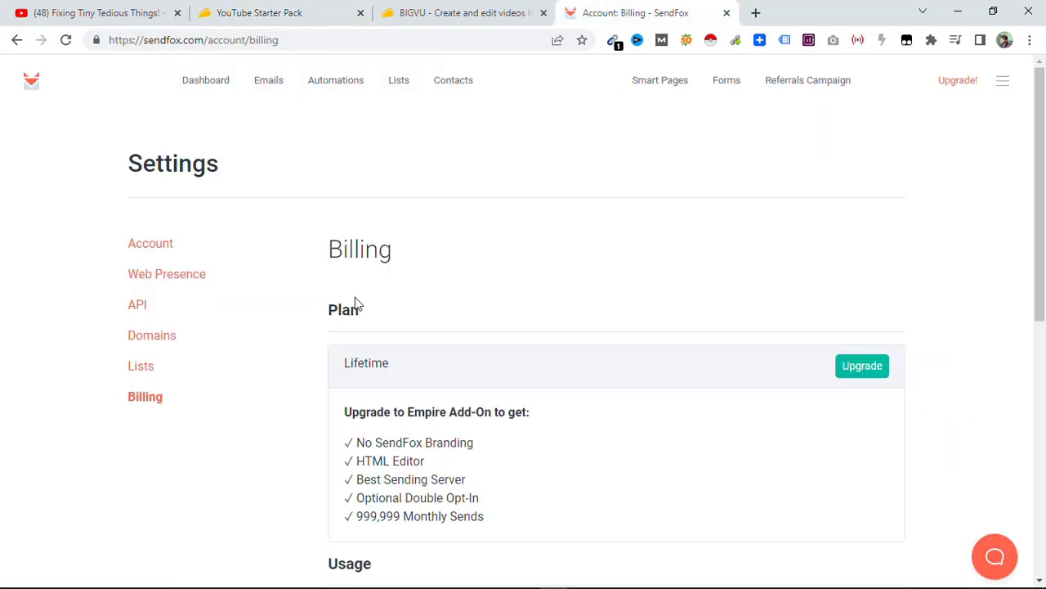
{"action": "scroll", "scroll_direction": "down", "scroll_amount": 3}
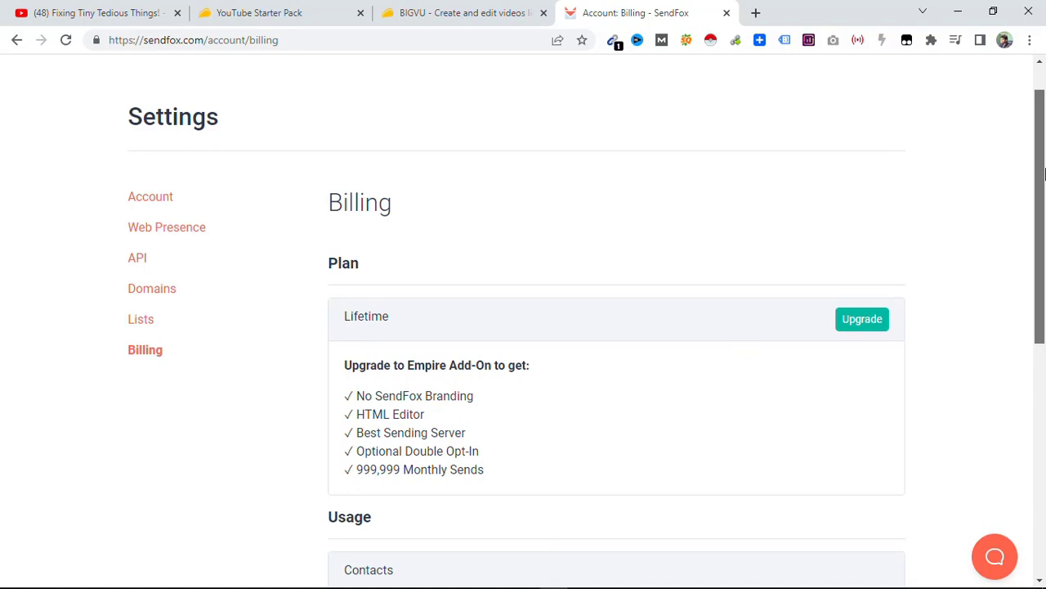
{"action": "scroll", "scroll_direction": "down", "scroll_amount": 3}
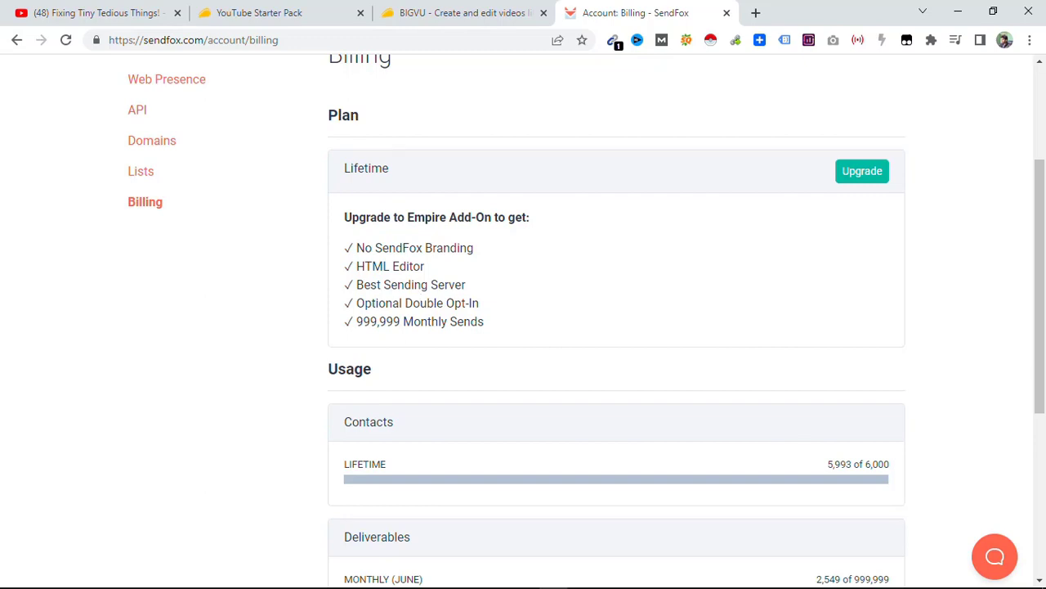
{"action": "mouse_move", "coordinate": [496, 315]}
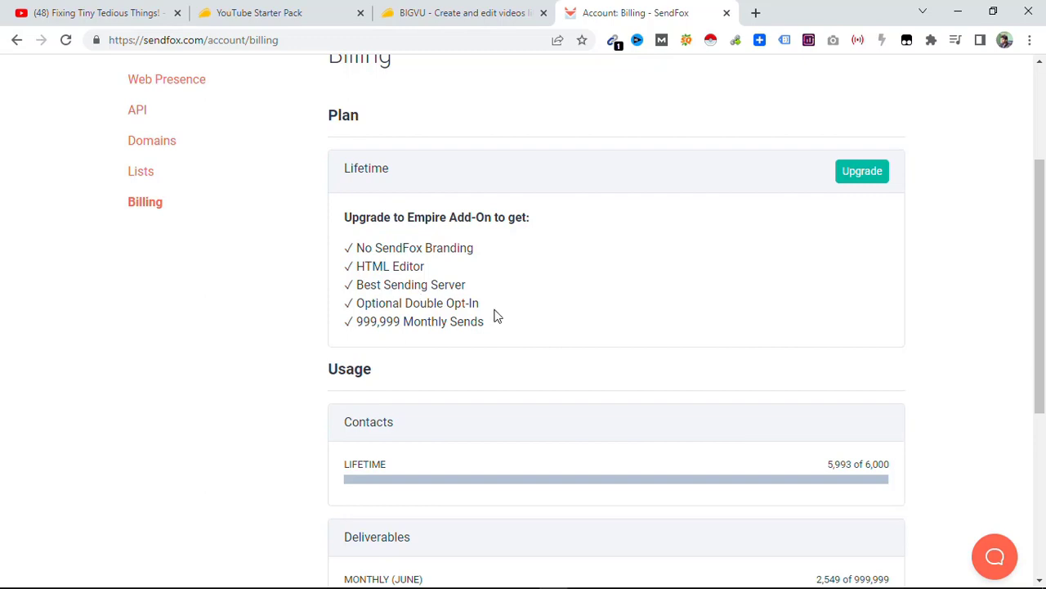
{"action": "mouse_move", "coordinate": [390, 339]}
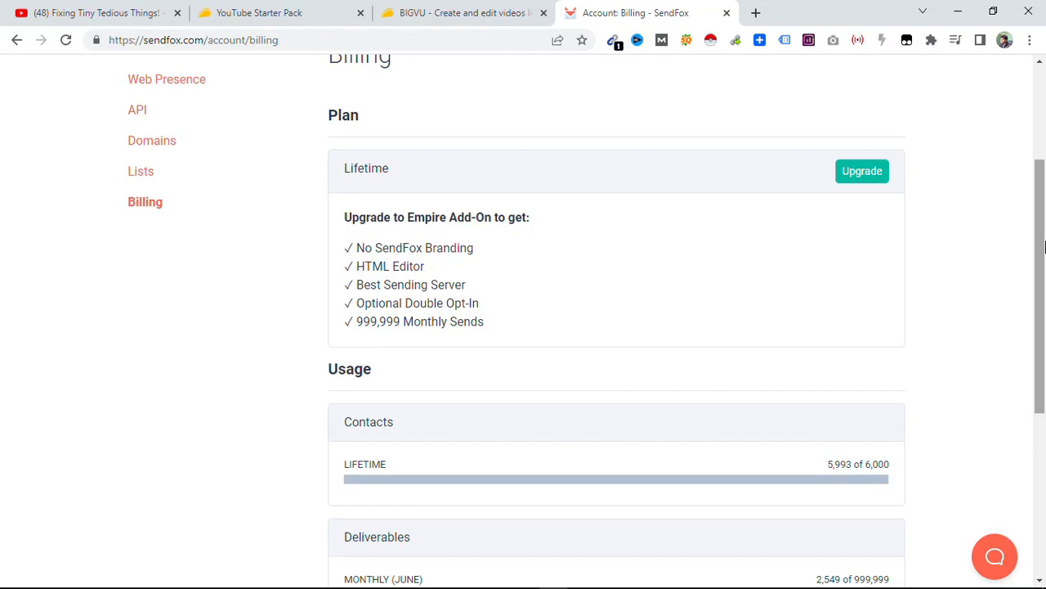
{"action": "scroll", "scroll_direction": "down", "scroll_amount": 3}
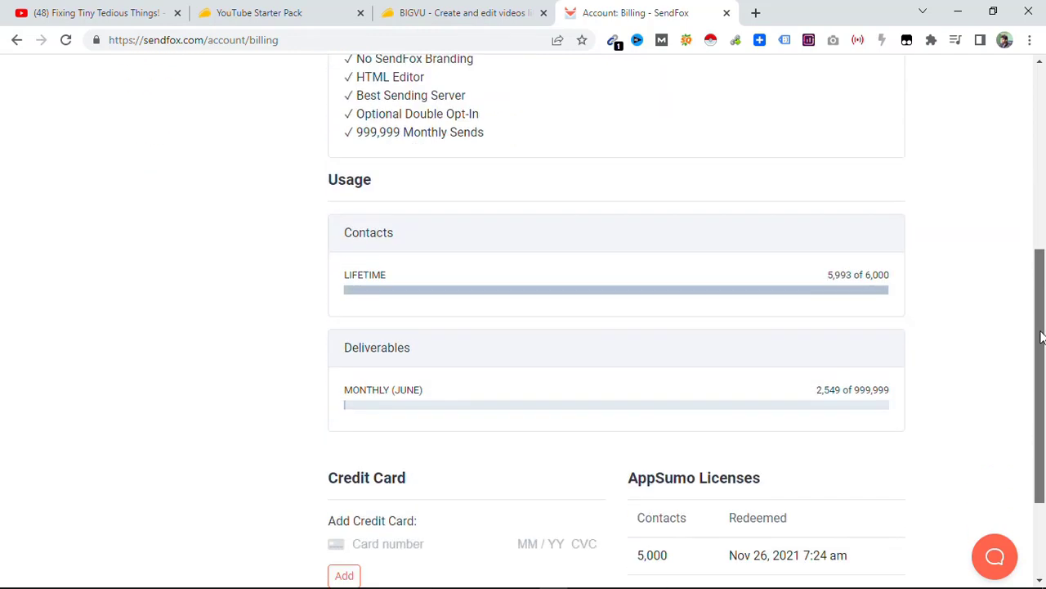
{"action": "scroll", "scroll_direction": "down", "scroll_amount": 3}
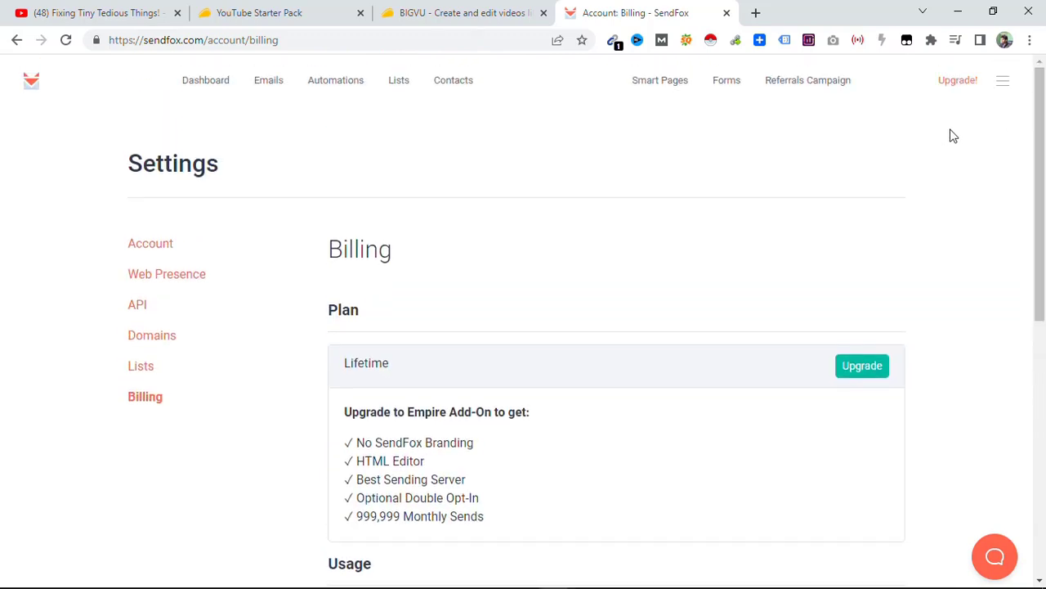
{"action": "mouse_move", "coordinate": [1040, 178]}
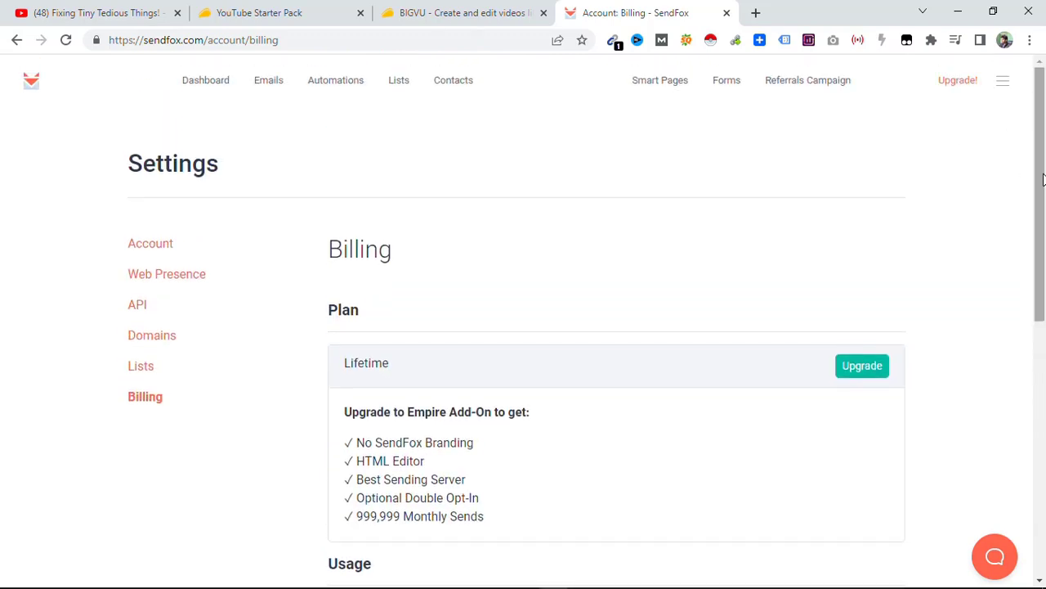
{"action": "mouse_move", "coordinate": [1013, 194]}
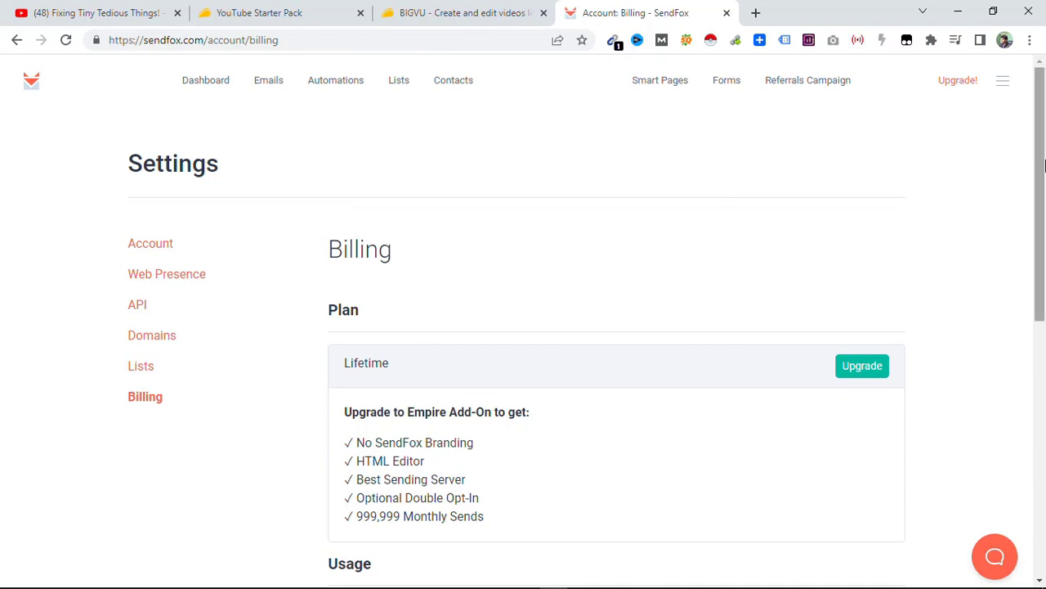
{"action": "scroll", "scroll_direction": "down", "scroll_amount": 3}
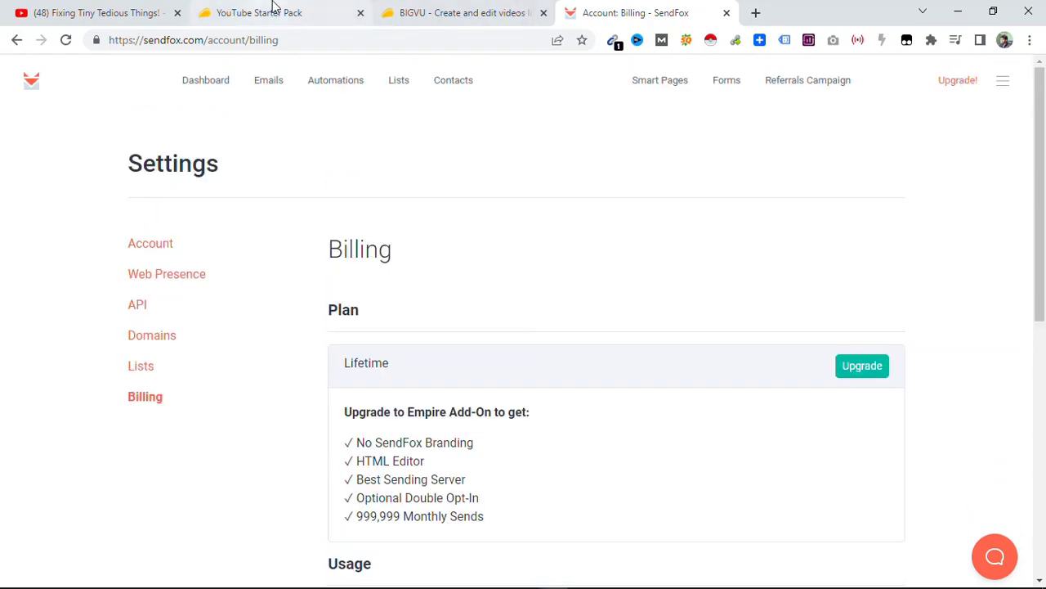
{"action": "left_click", "coordinate": [260, 13]}
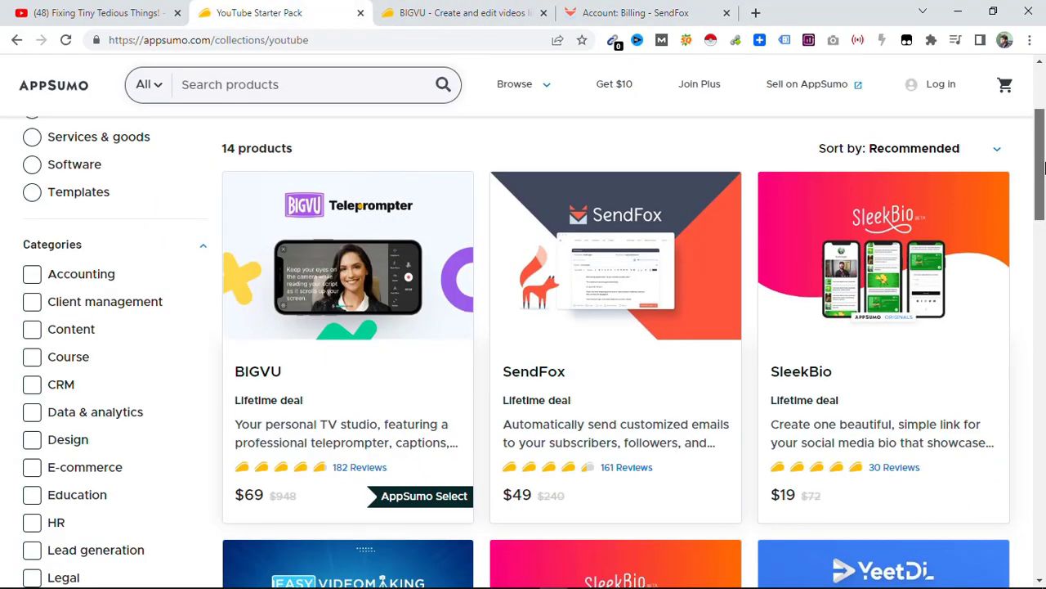
{"action": "scroll", "scroll_direction": "down", "scroll_amount": 3}
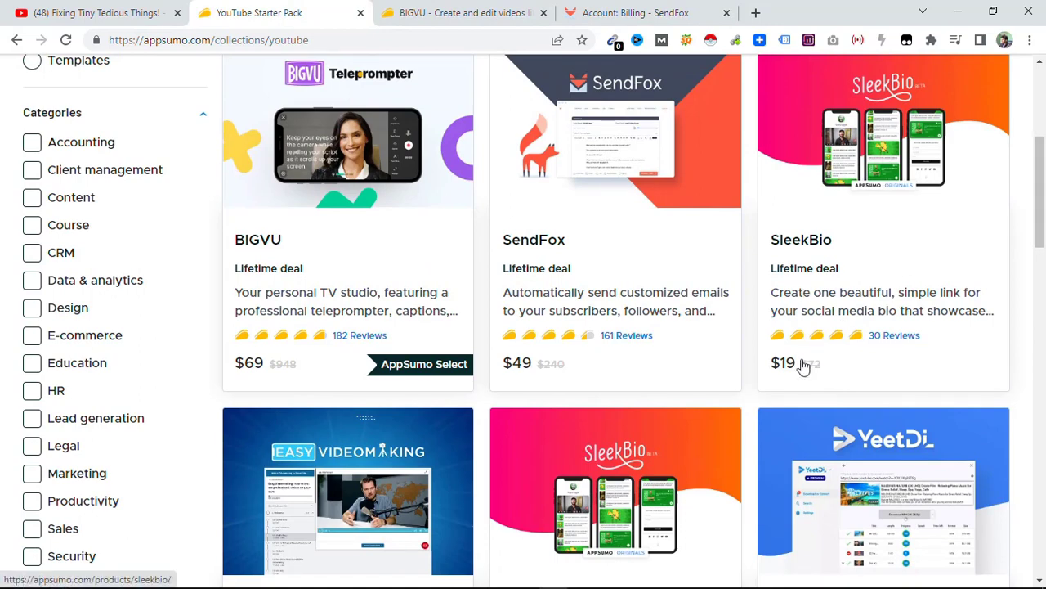
{"action": "mouse_move", "coordinate": [829, 315]}
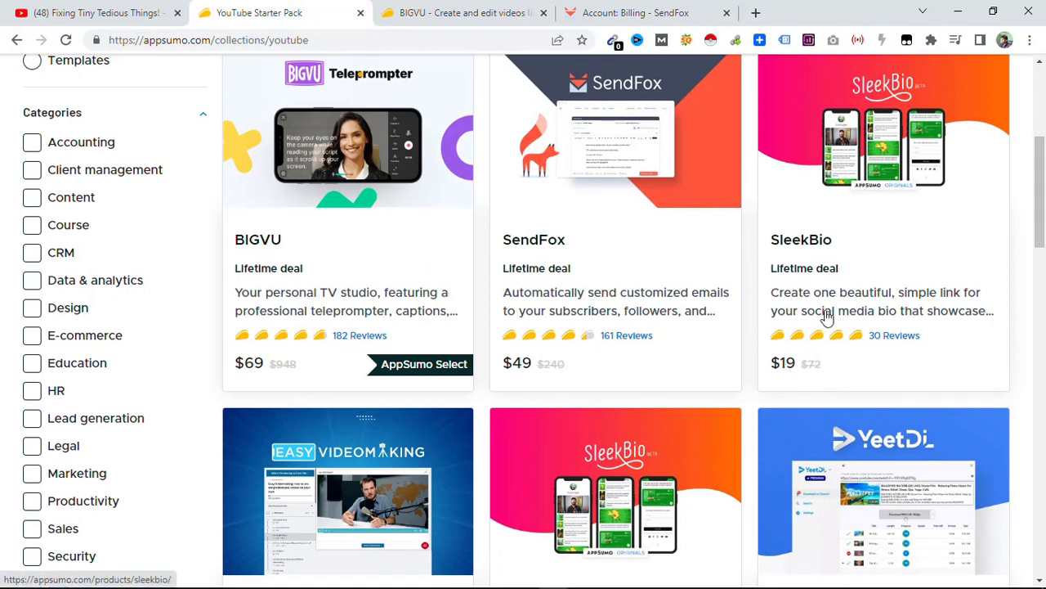
{"action": "mouse_move", "coordinate": [928, 300]}
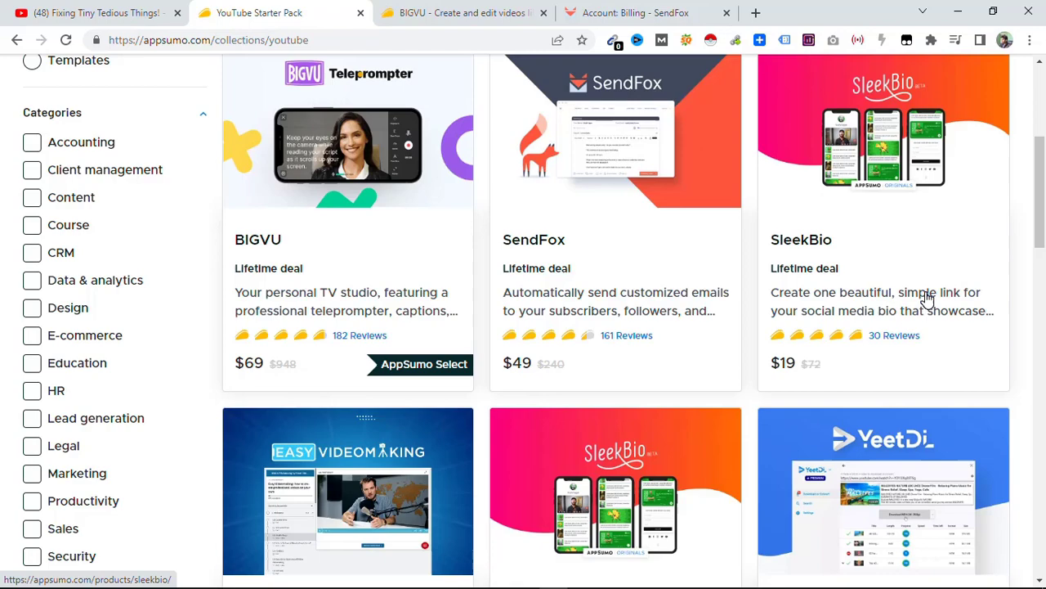
Open and skim the SleekBio deal page, then return to the YouTube Starter Pack collection
{"action": "left_click", "coordinate": [926, 299]}
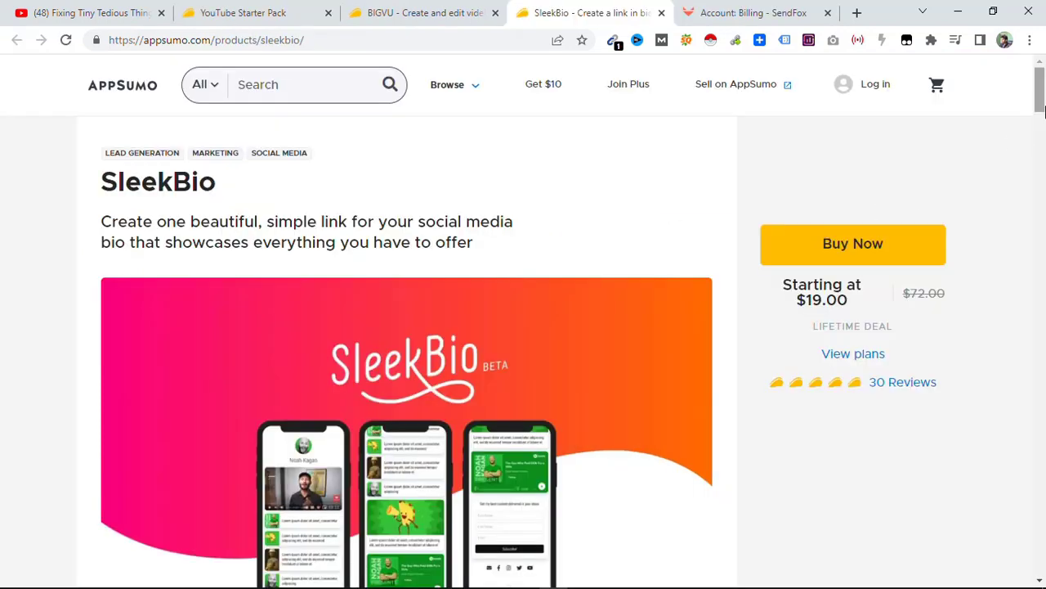
{"action": "scroll", "scroll_direction": "down", "scroll_amount": 3}
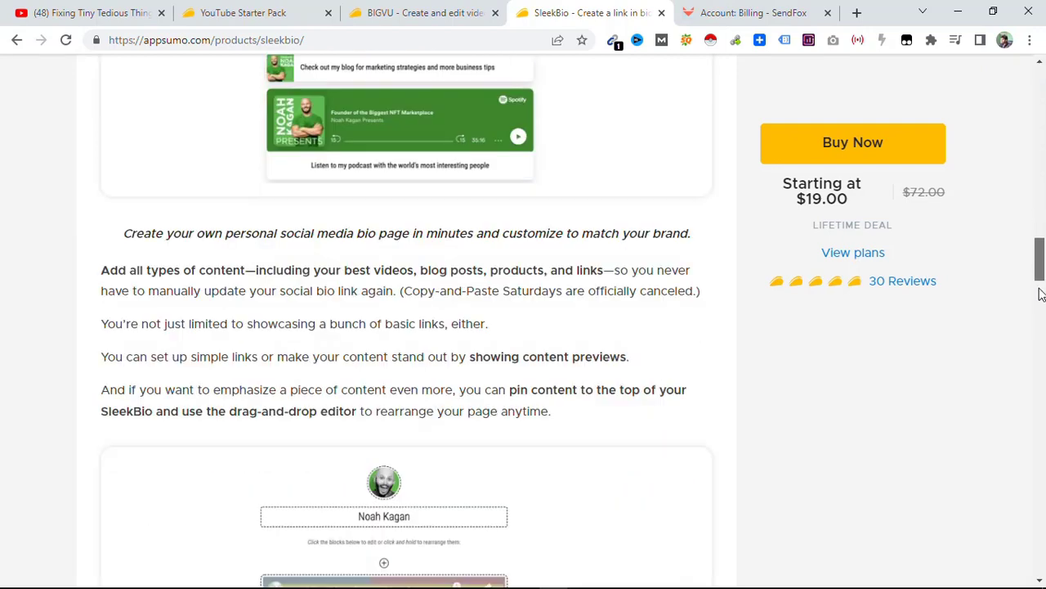
{"action": "left_click", "coordinate": [245, 13]}
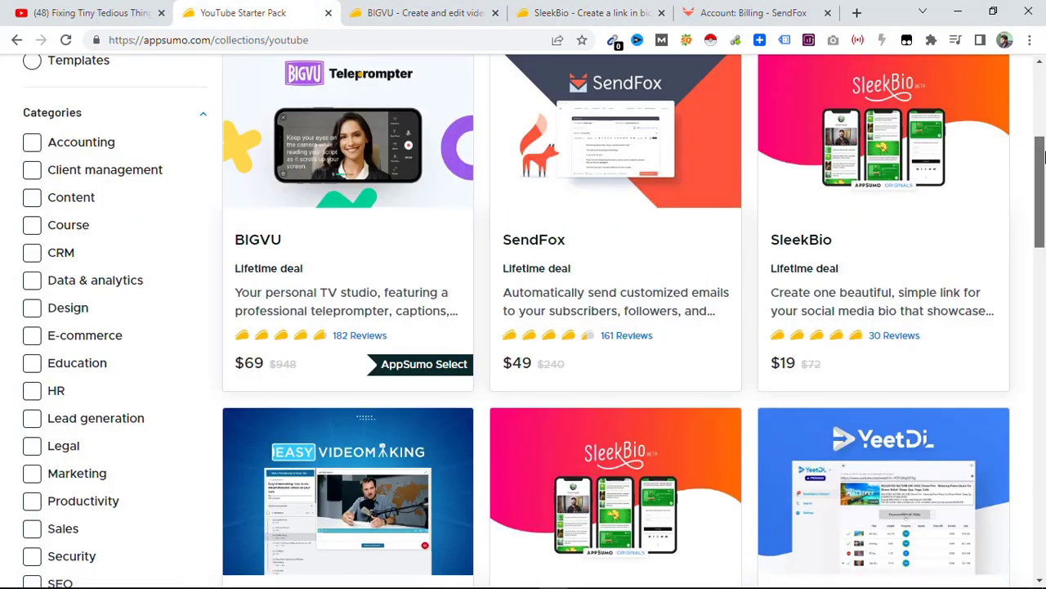
{"action": "scroll", "scroll_direction": "down", "scroll_amount": 3}
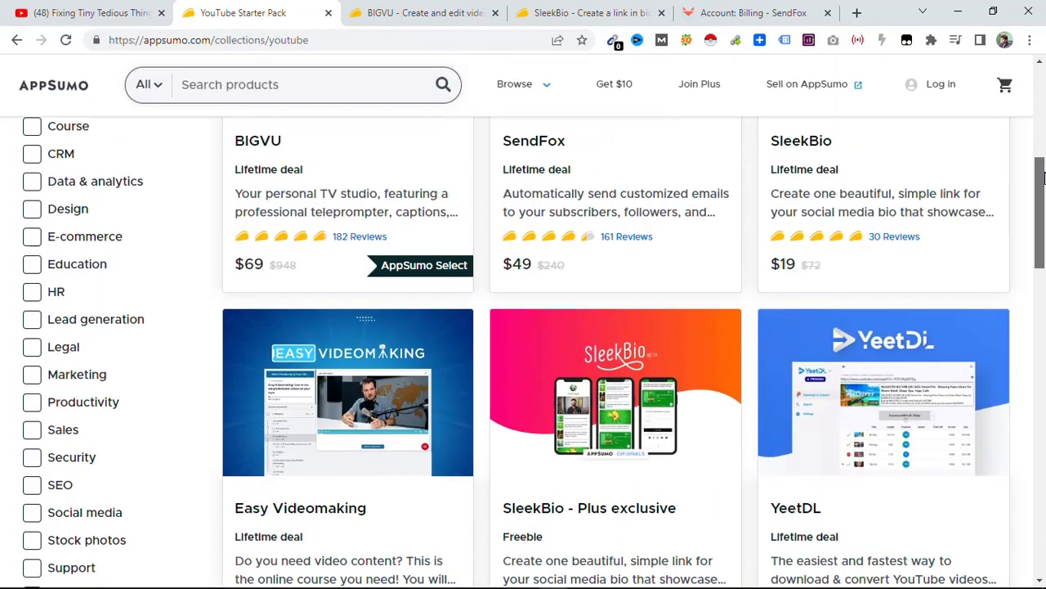
{"action": "scroll", "scroll_direction": "down", "scroll_amount": 3}
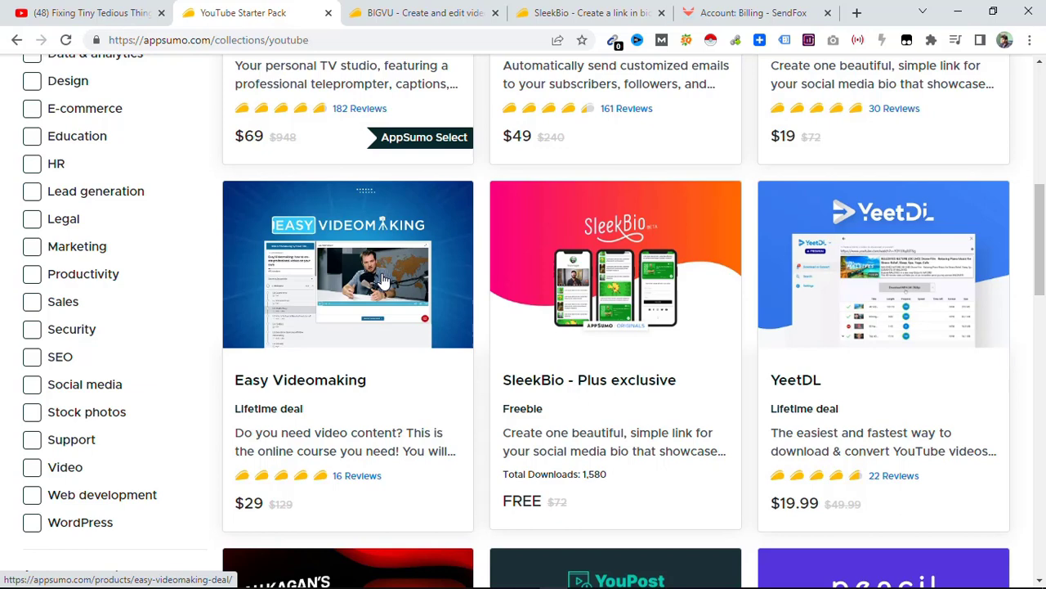
{"action": "mouse_move", "coordinate": [368, 451]}
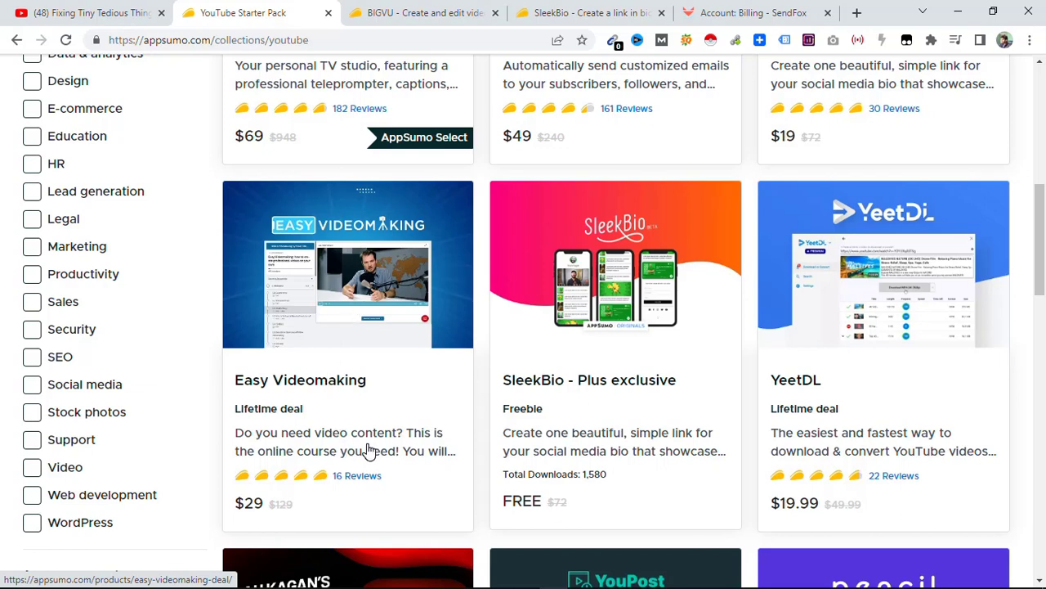
{"action": "right_click", "coordinate": [369, 449]}
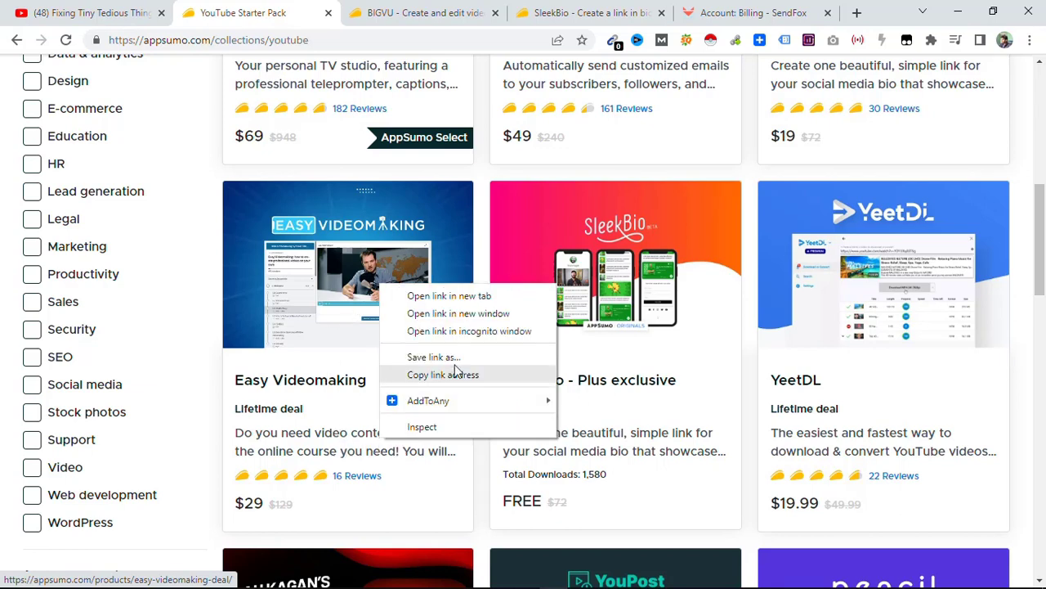
{"action": "mouse_move", "coordinate": [333, 319]}
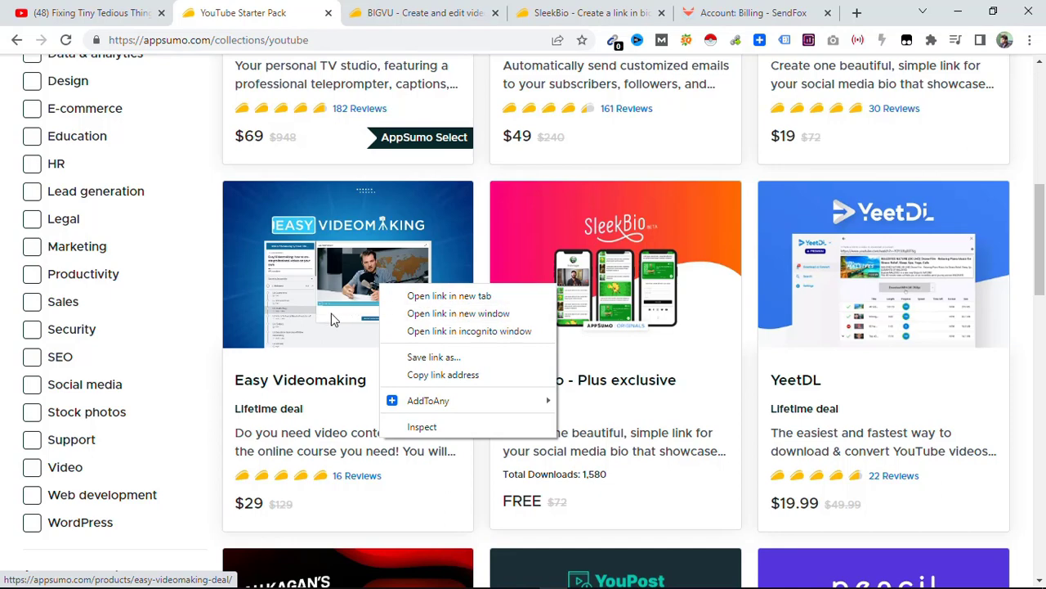
{"action": "mouse_move", "coordinate": [260, 520]}
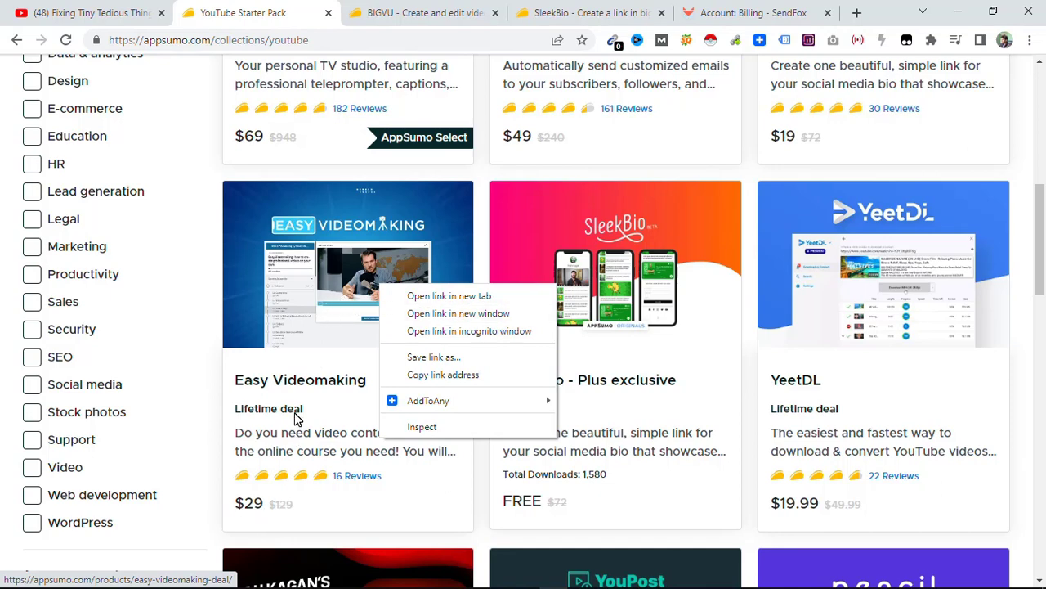
{"action": "left_click", "coordinate": [449, 296]}
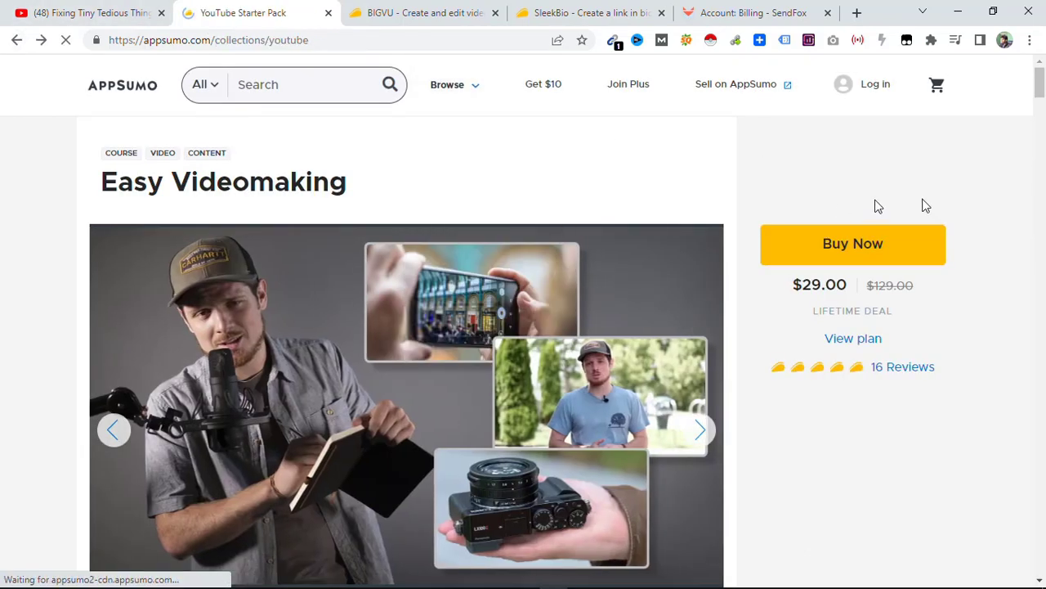
{"action": "left_click", "coordinate": [16, 41]}
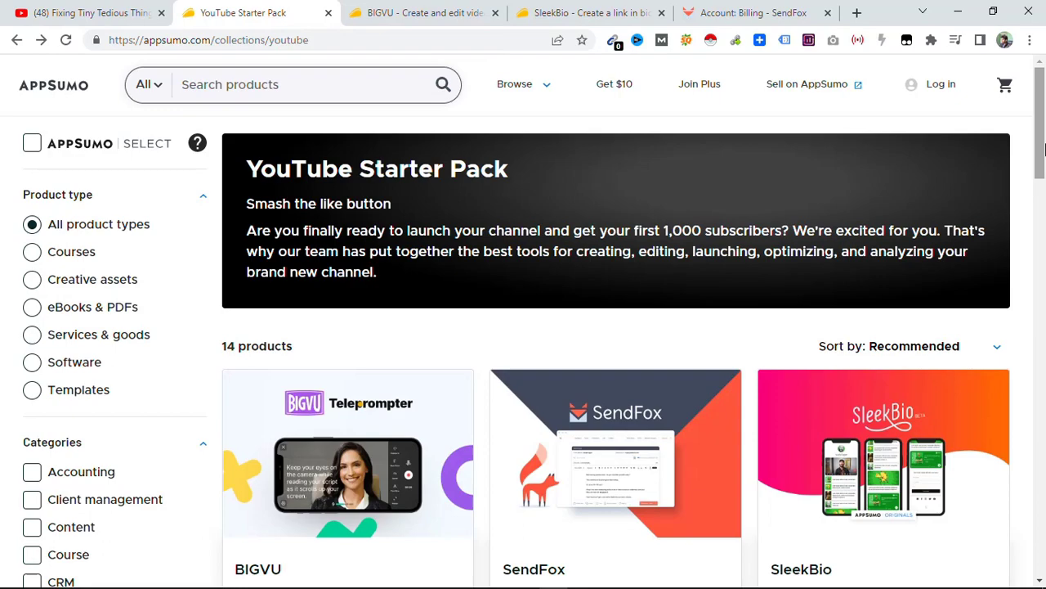
{"action": "scroll", "scroll_direction": "down", "scroll_amount": 3}
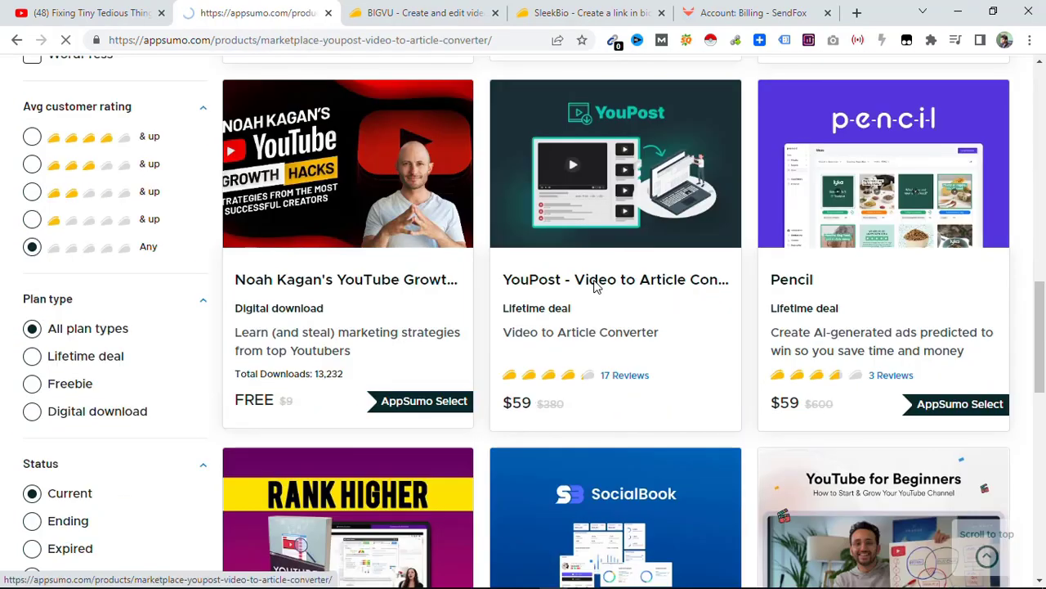
{"action": "left_click", "coordinate": [595, 279]}
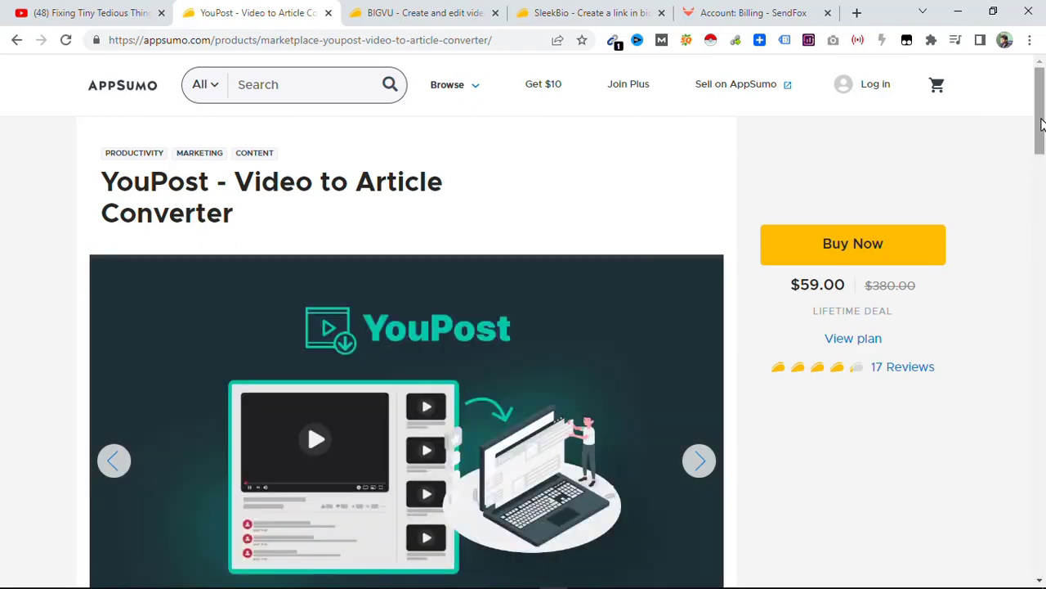
{"action": "scroll", "scroll_direction": "down", "scroll_amount": 3}
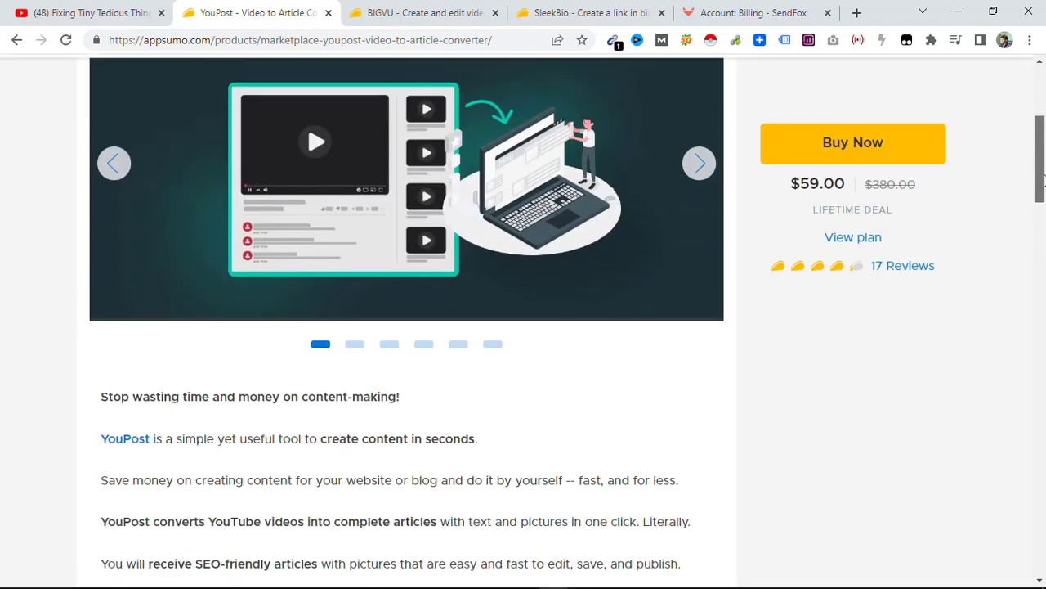
{"action": "scroll", "scroll_direction": "down", "scroll_amount": 3}
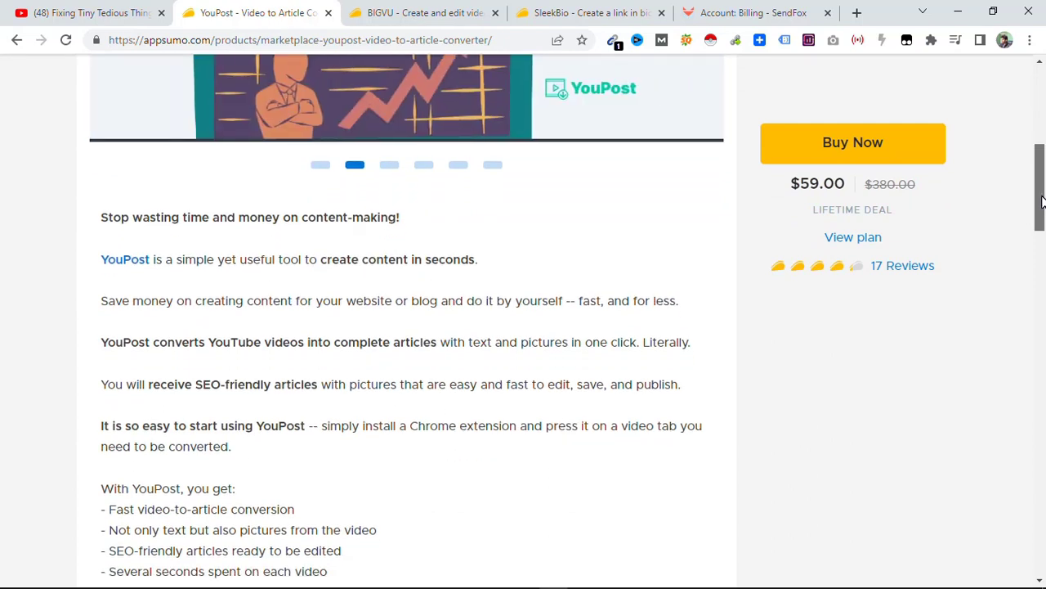
{"action": "scroll", "scroll_direction": "down", "scroll_amount": 3}
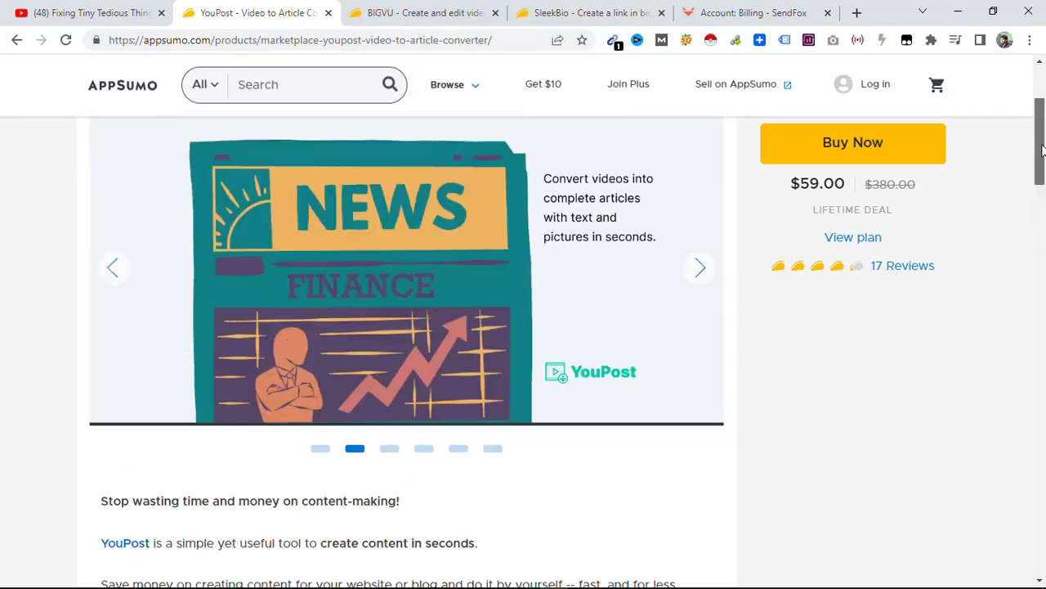
{"action": "scroll", "scroll_direction": "up", "scroll_amount": 3}
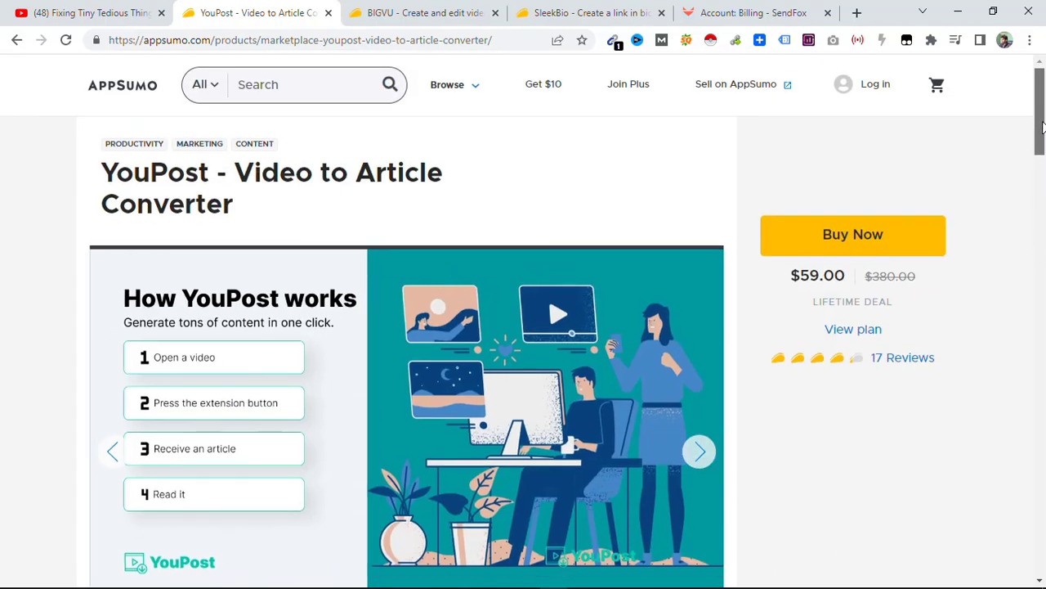
{"action": "scroll", "scroll_direction": "down", "scroll_amount": 3}
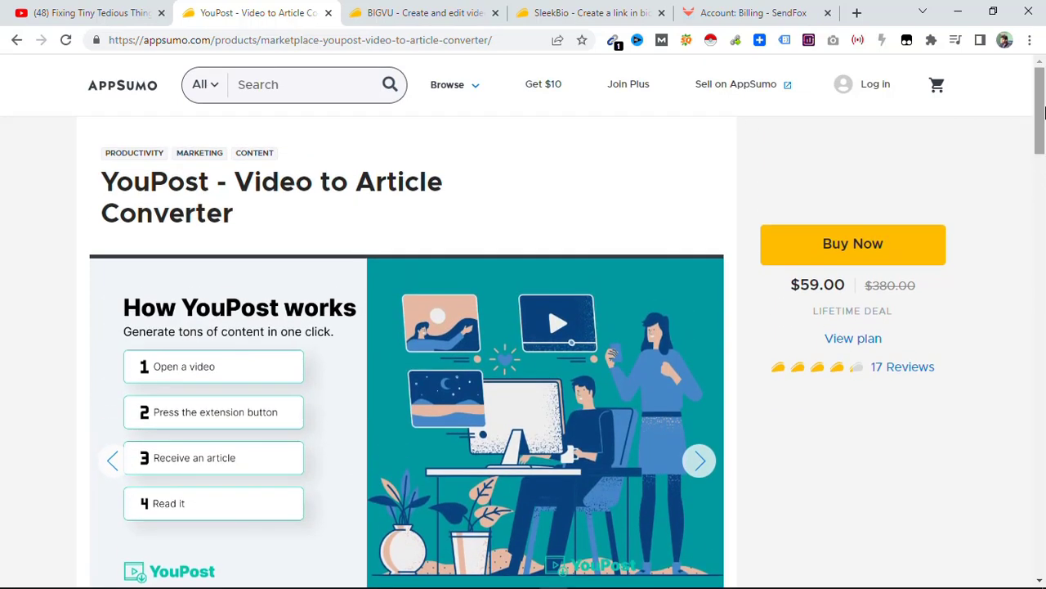
{"action": "scroll", "scroll_direction": "down", "scroll_amount": 3}
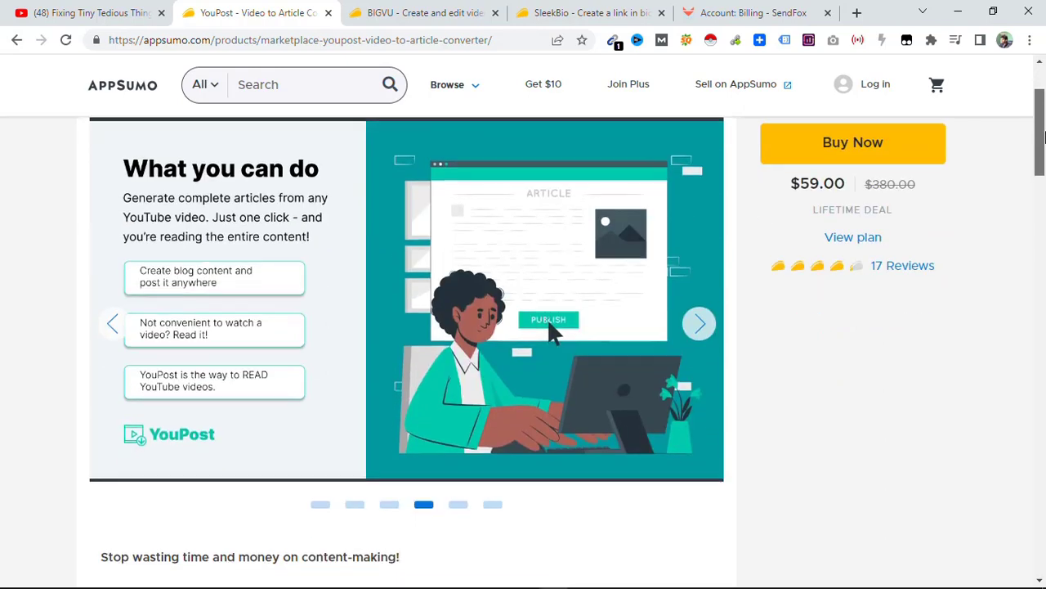
{"action": "scroll", "scroll_direction": "down", "scroll_amount": 3}
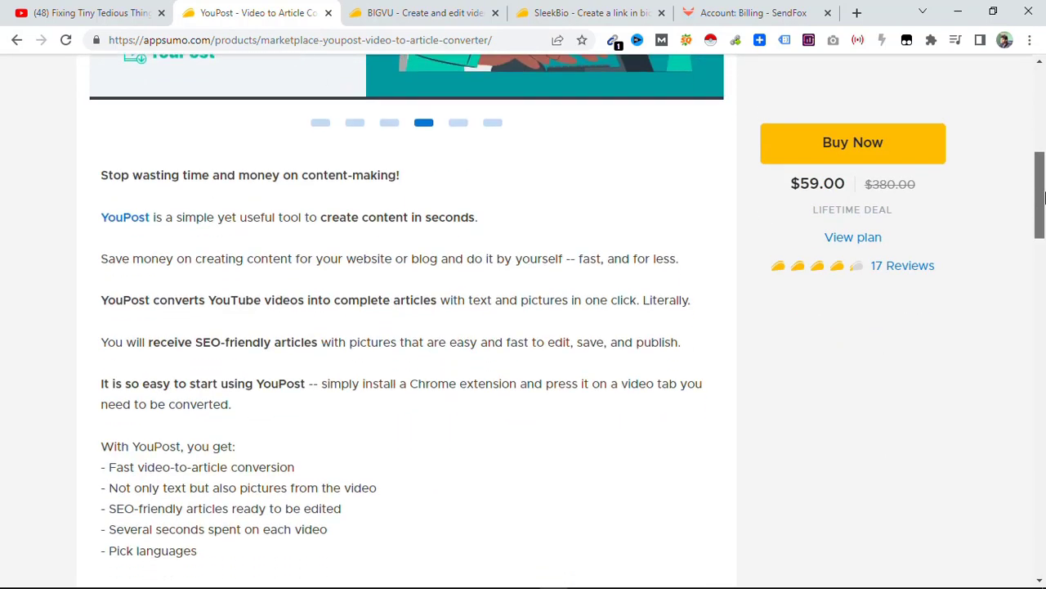
{"action": "scroll", "scroll_direction": "down", "scroll_amount": 3}
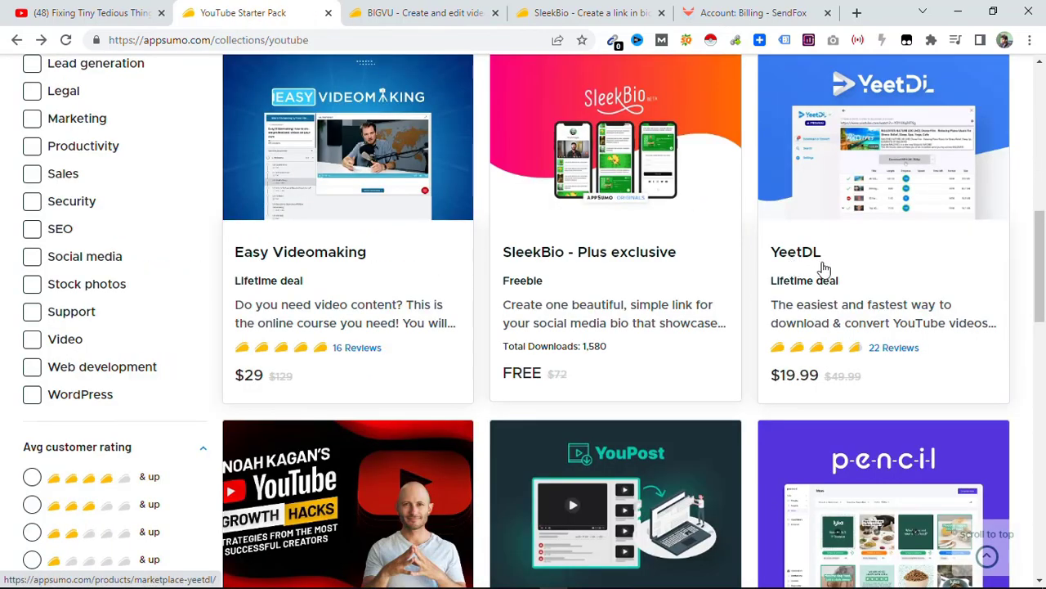
{"action": "mouse_move", "coordinate": [903, 290]}
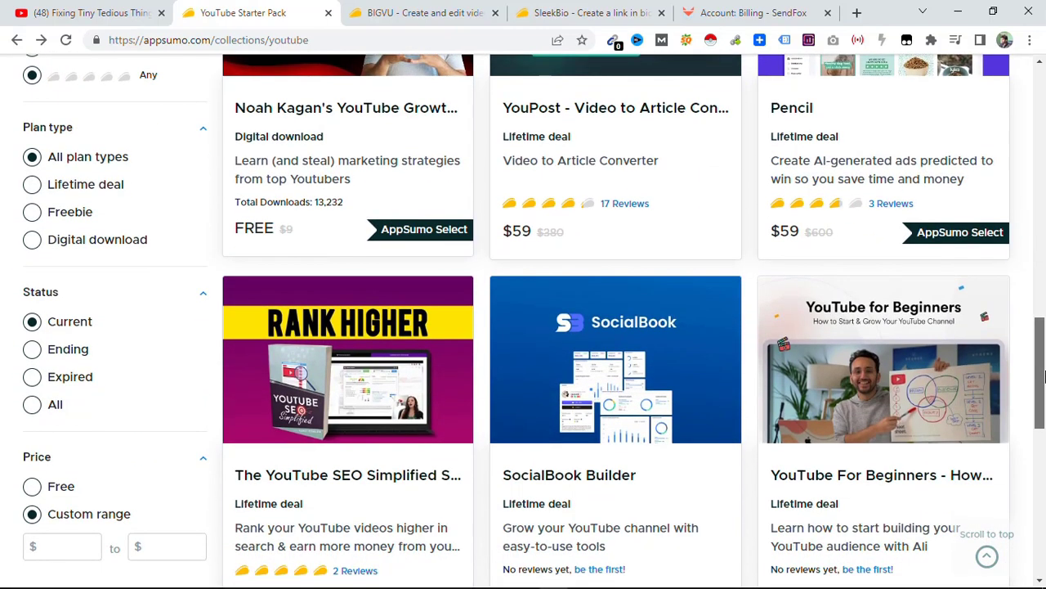
{"action": "mouse_move", "coordinate": [355, 131]}
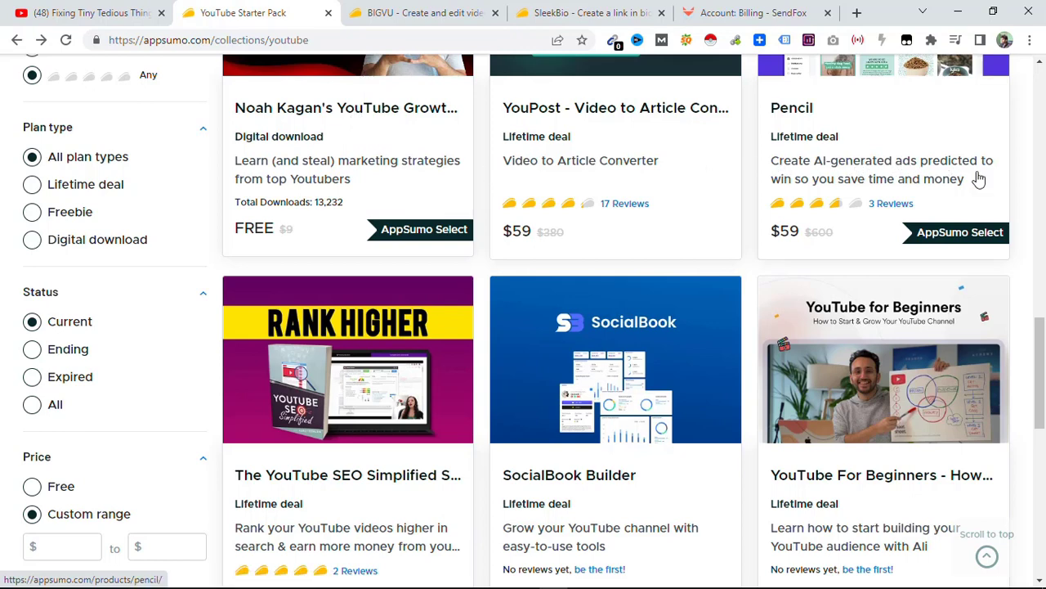
Scroll the collection to the Pencil, SocialBook and YouTube for Beginners listings
{"action": "scroll", "scroll_direction": "down", "scroll_amount": 3}
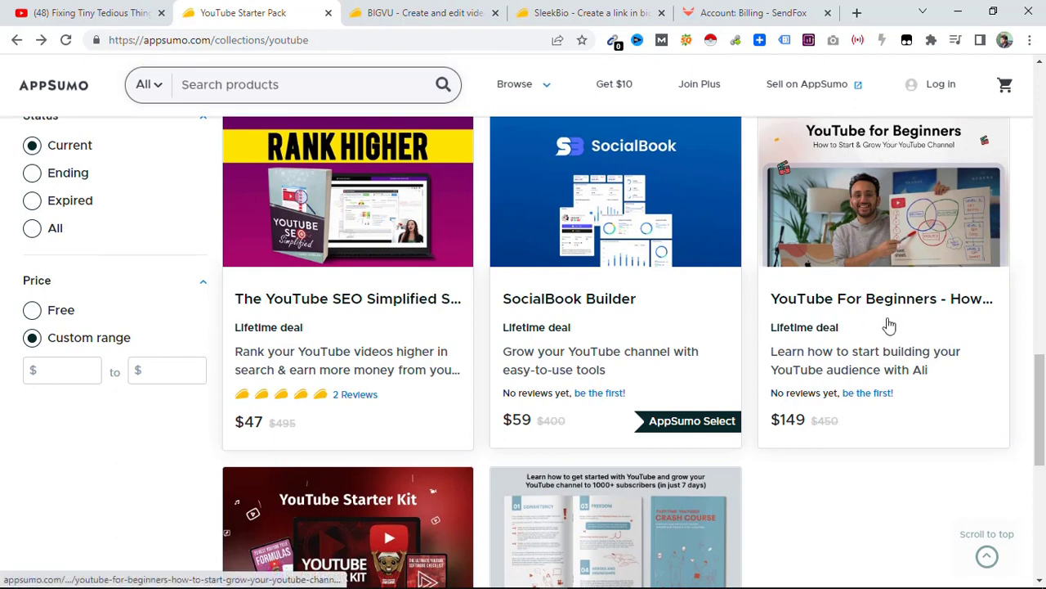
{"action": "mouse_move", "coordinate": [575, 311]}
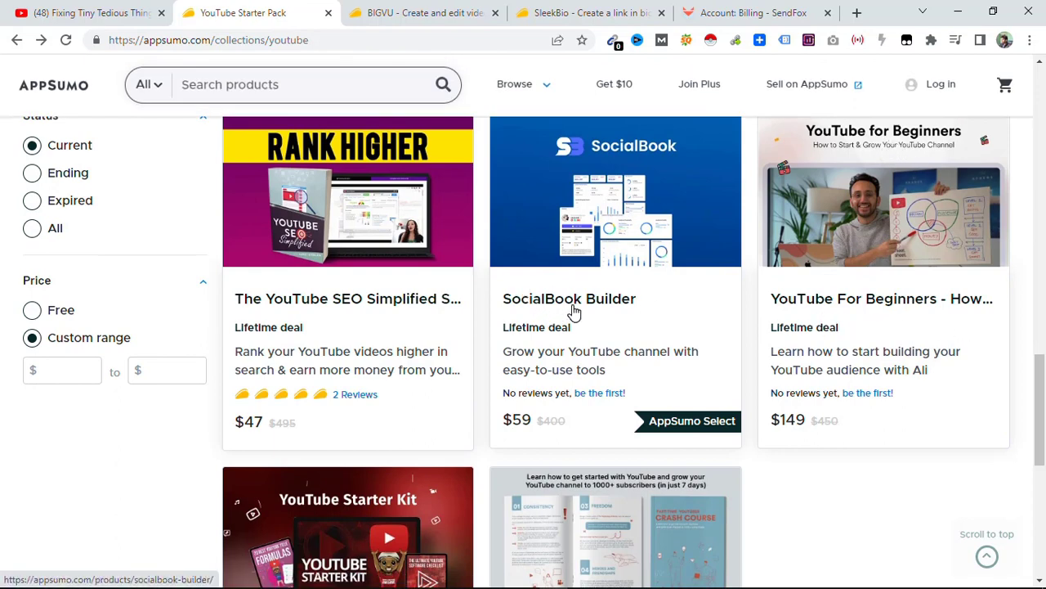
{"action": "mouse_move", "coordinate": [662, 373]}
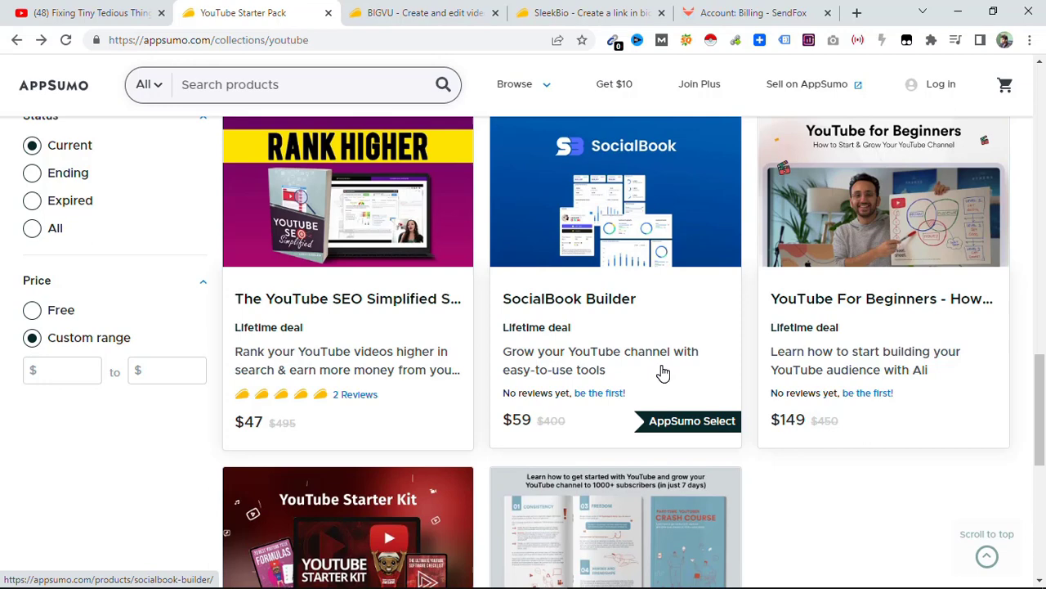
{"action": "mouse_move", "coordinate": [249, 319]}
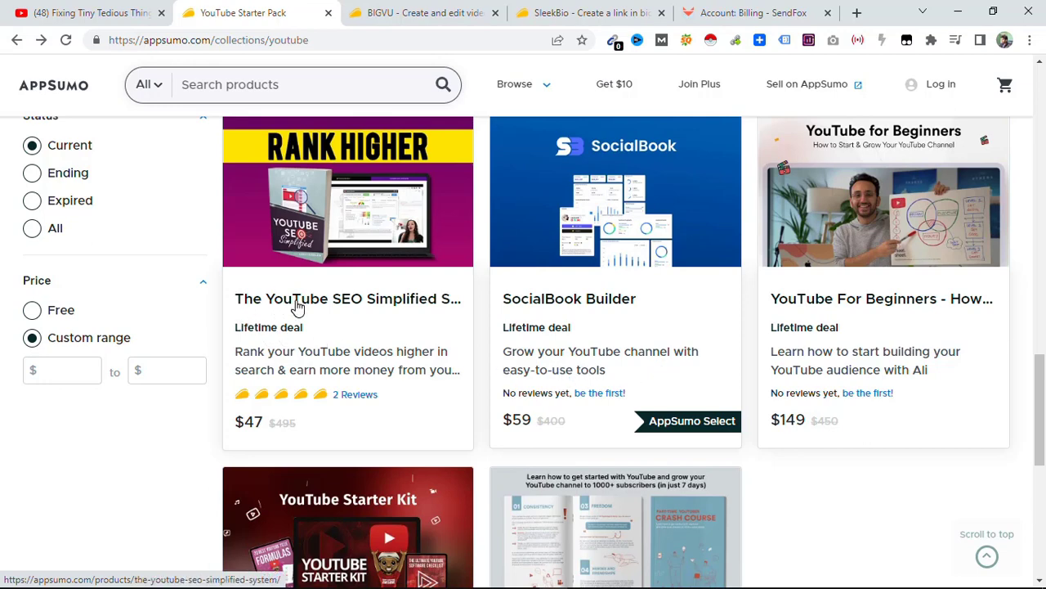
Read The YouTube SEO Simplified System deal down to its plans, then return to the collection
{"action": "left_click", "coordinate": [299, 298]}
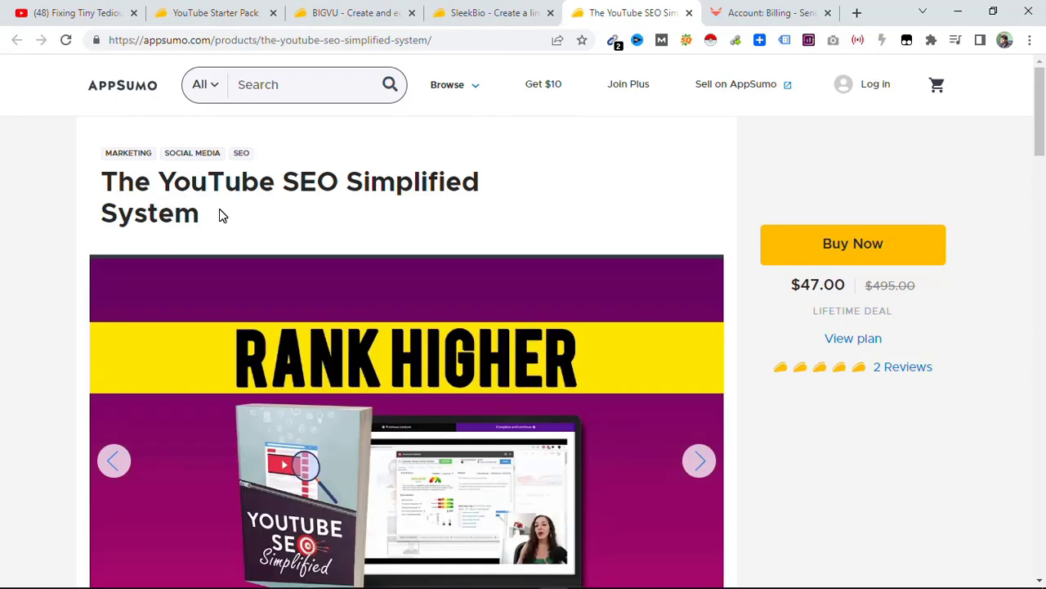
{"action": "scroll", "scroll_direction": "down", "scroll_amount": 3}
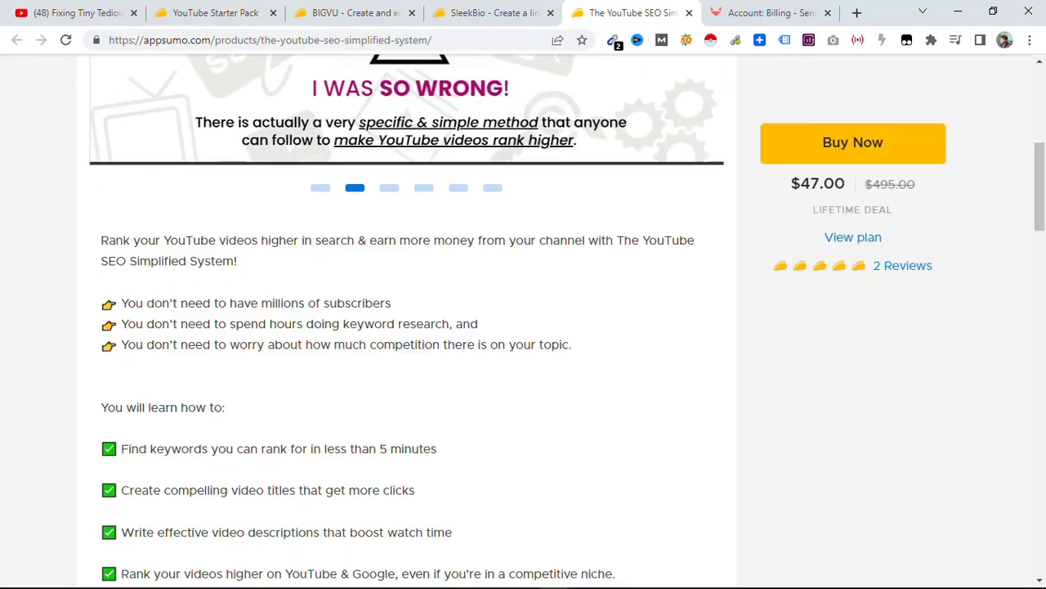
{"action": "mouse_move", "coordinate": [493, 260]}
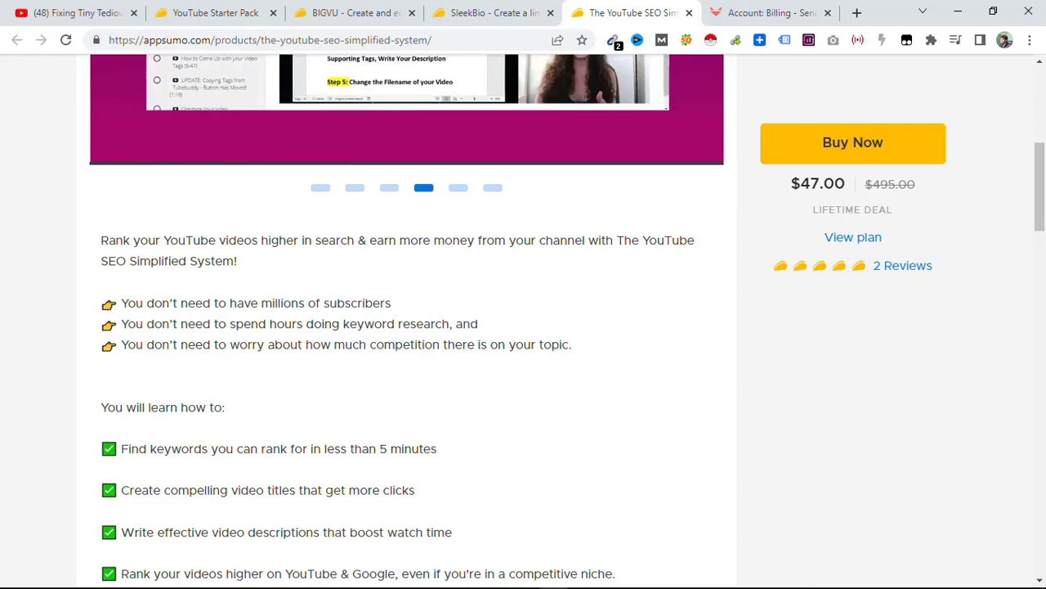
{"action": "scroll", "scroll_direction": "down", "scroll_amount": 3}
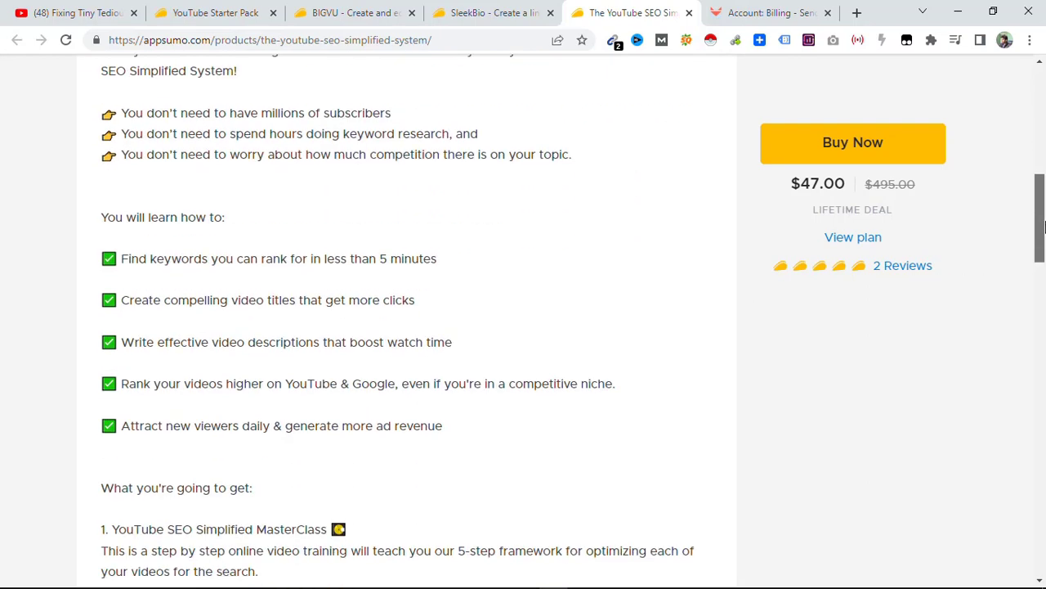
{"action": "scroll", "scroll_direction": "down", "scroll_amount": 3}
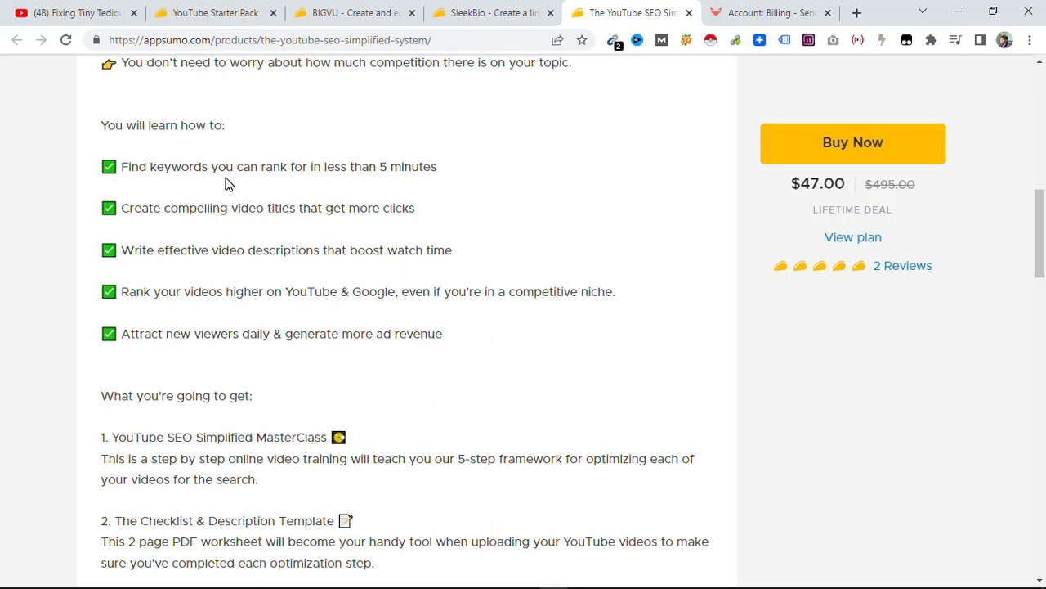
{"action": "mouse_move", "coordinate": [398, 178]}
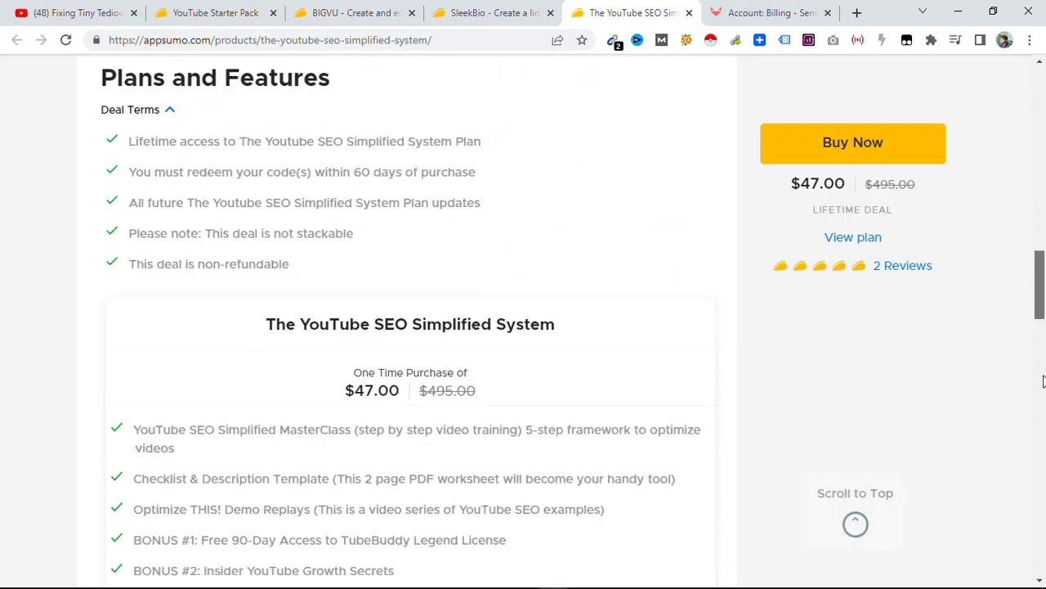
{"action": "scroll", "scroll_direction": "down", "scroll_amount": 3}
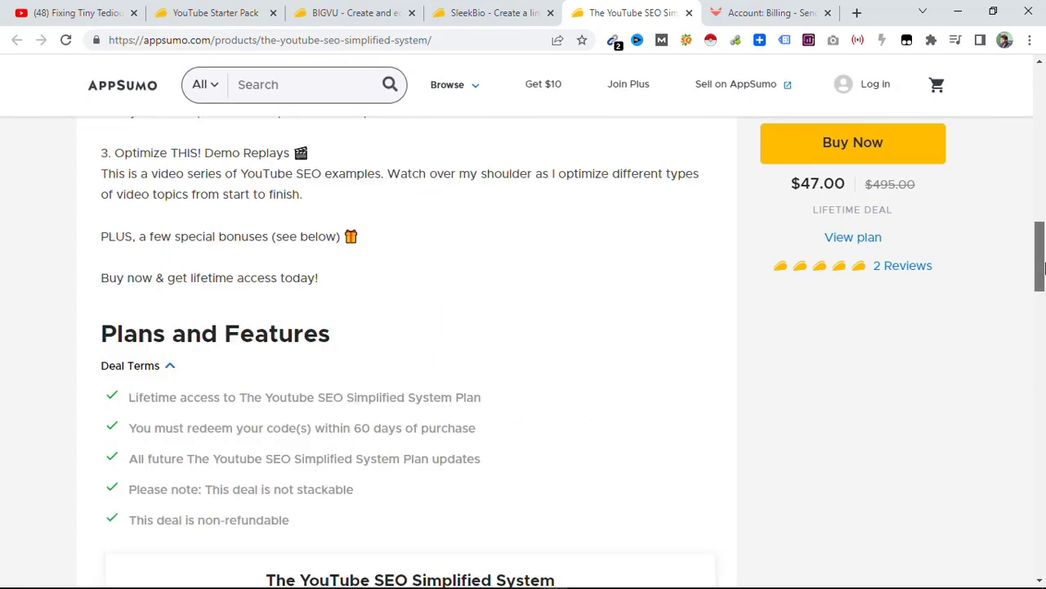
{"action": "scroll", "scroll_direction": "up", "scroll_amount": 3}
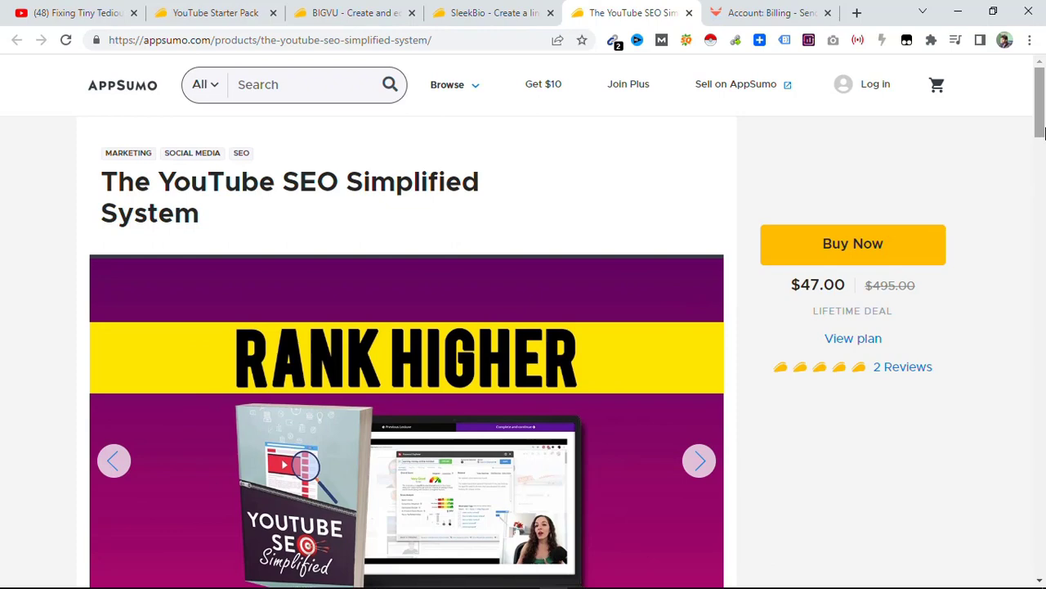
{"action": "left_click", "coordinate": [213, 12]}
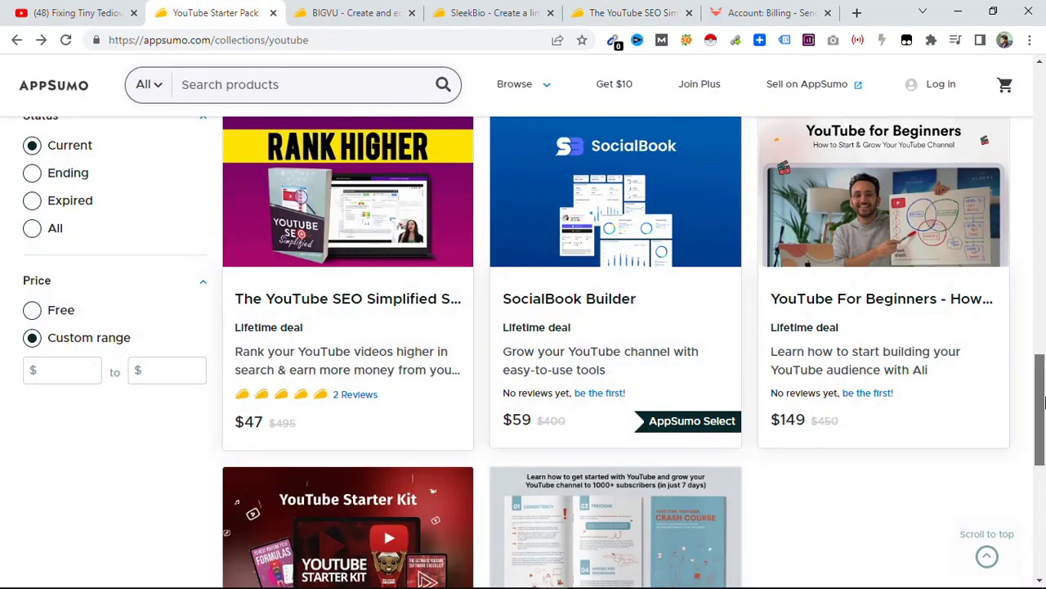
Bring the collection's first row, BIGVU, SendFox and SleekBio, back into view
{"action": "scroll", "scroll_direction": "down", "scroll_amount": 3}
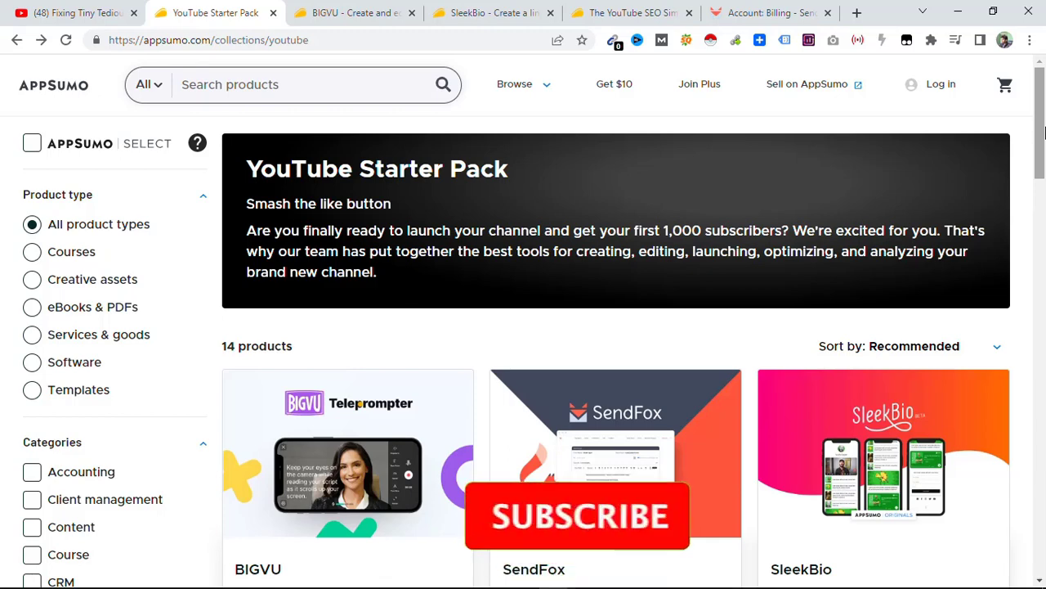
{"action": "left_click", "coordinate": [575, 515]}
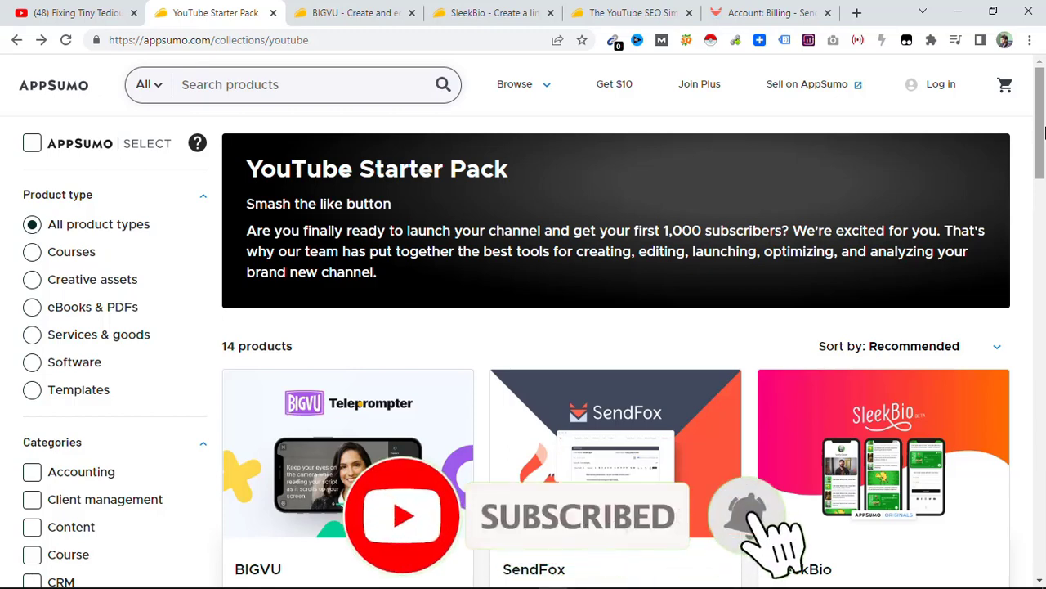
{"action": "scroll", "scroll_direction": "down", "scroll_amount": 3}
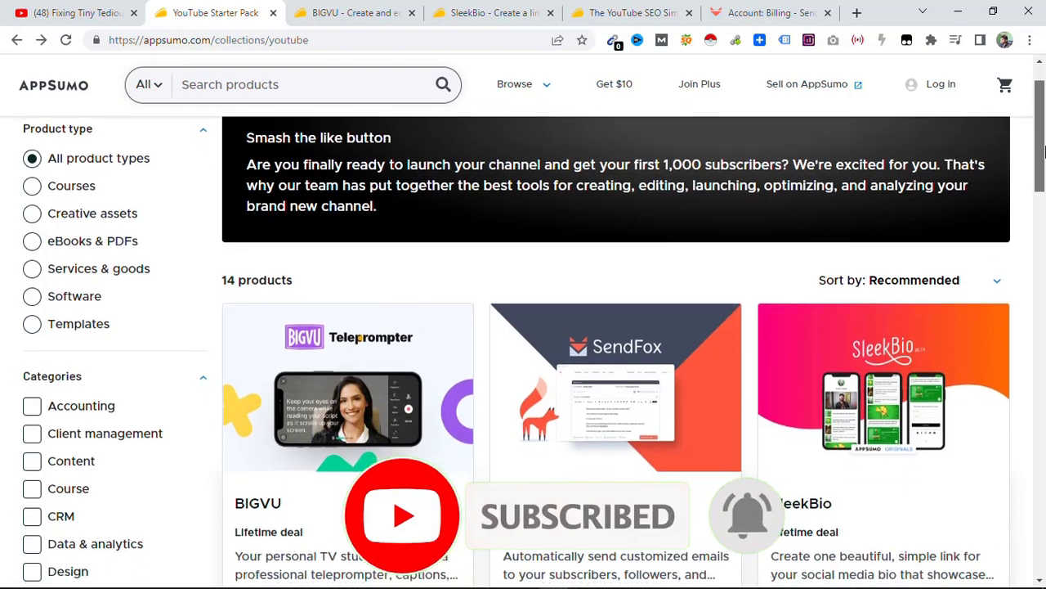
{"action": "scroll", "scroll_direction": "down", "scroll_amount": 3}
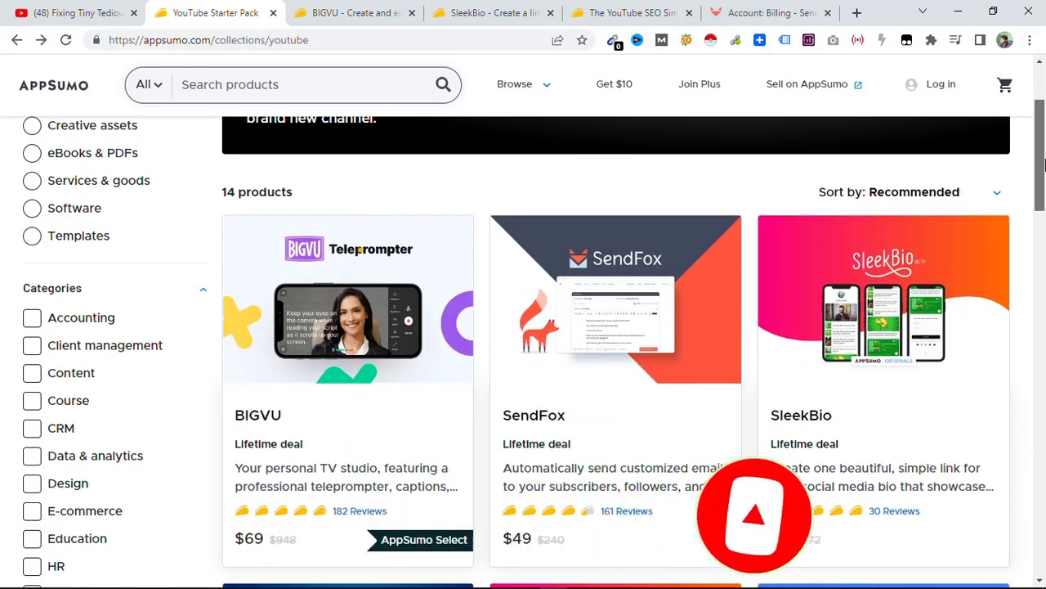
{"action": "scroll", "scroll_direction": "down", "scroll_amount": 3}
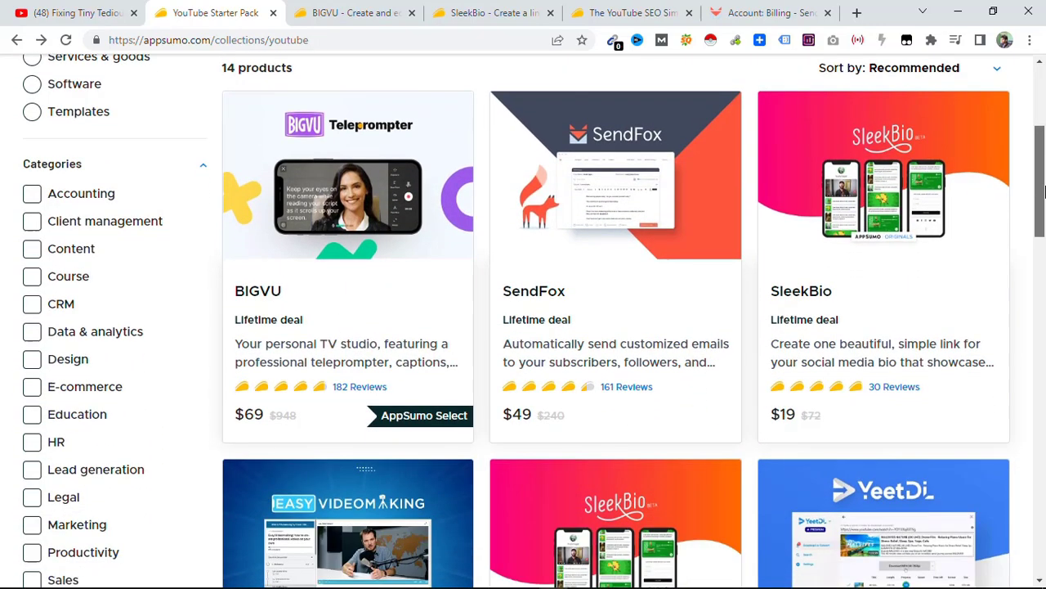